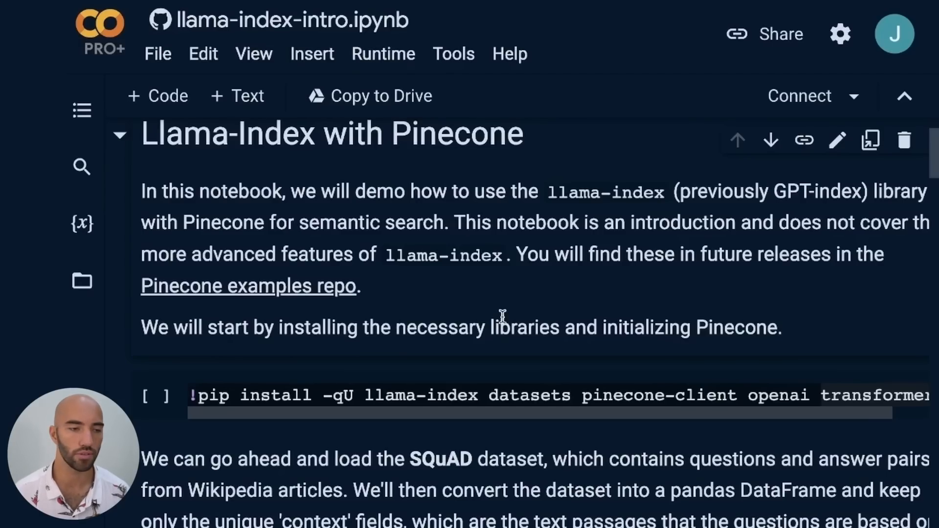
- Run the pip install cell for llama-index, datasets, pinecone-client and openai despite the untrusted-notebook warning
scroll(down, 3)
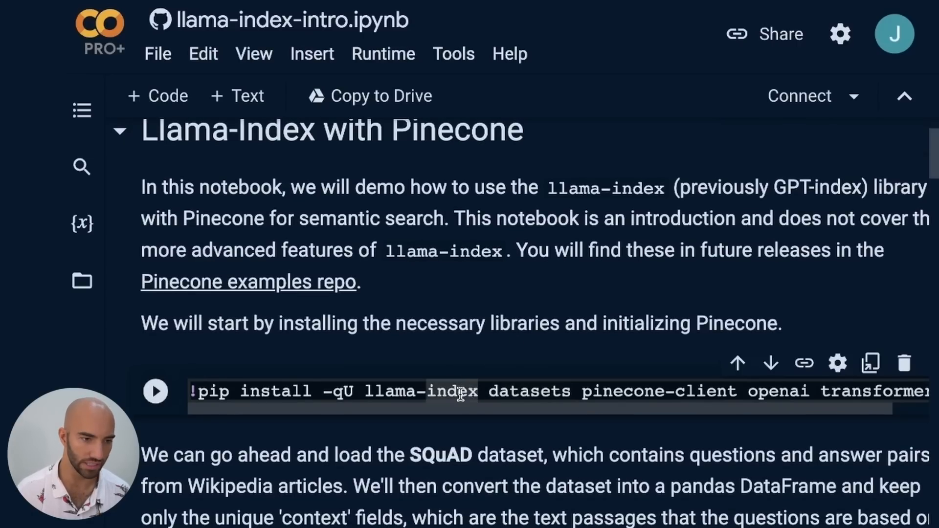
click(155, 391)
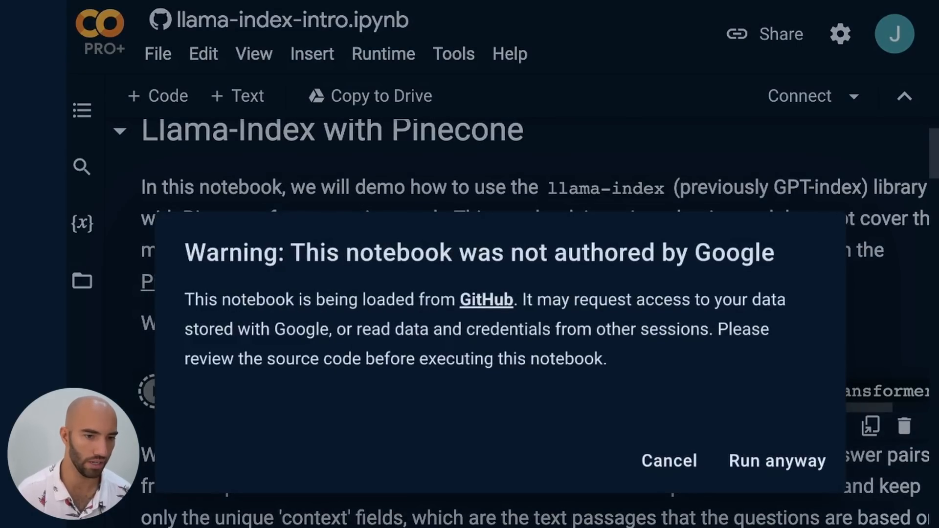
click(776, 460)
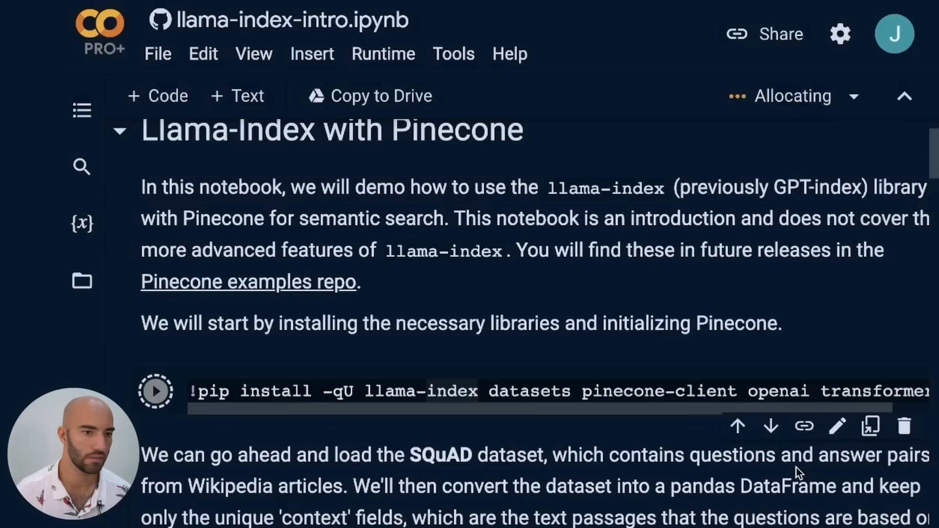
- Check the runtime's hardware under Change runtime type and cancel without changes
click(383, 53)
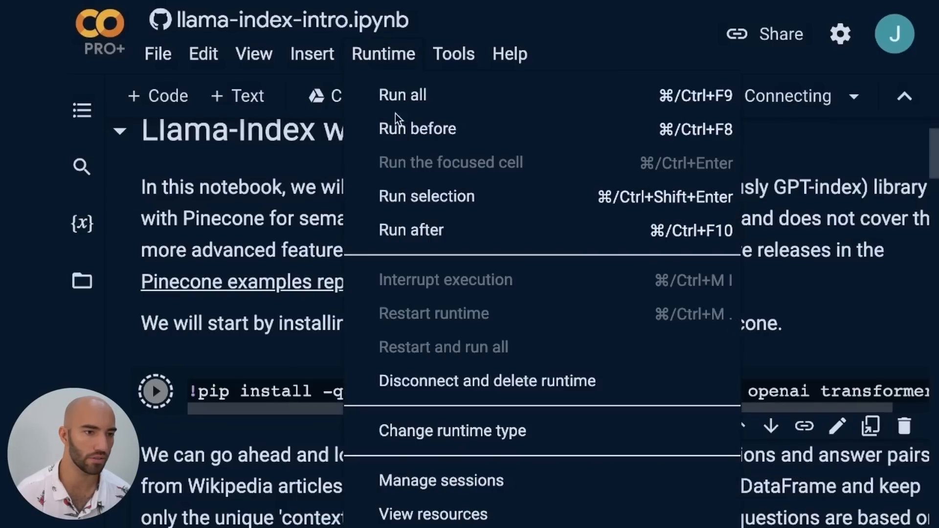
click(452, 430)
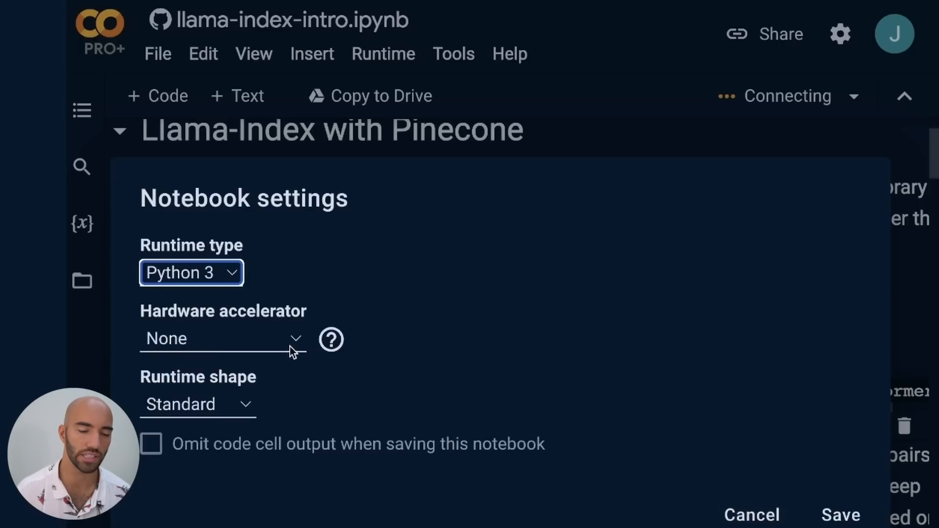
click(841, 516)
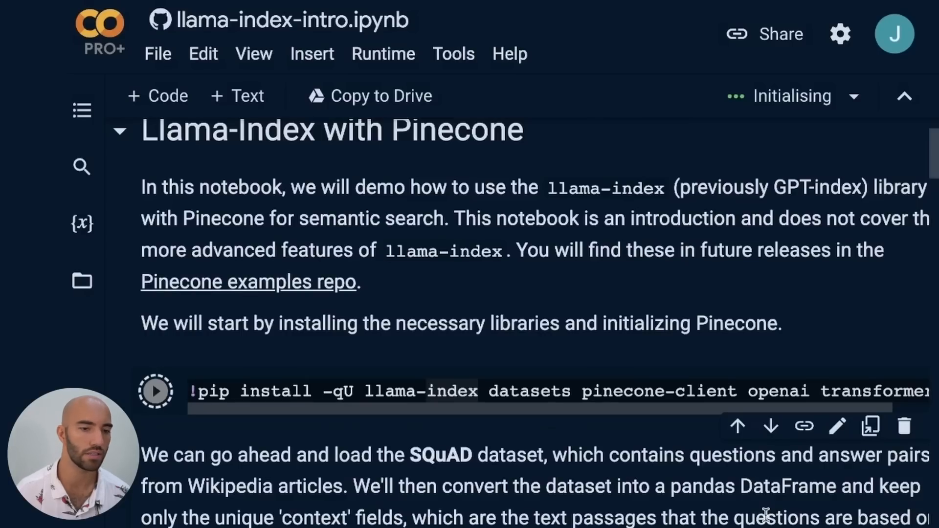
click(156, 392)
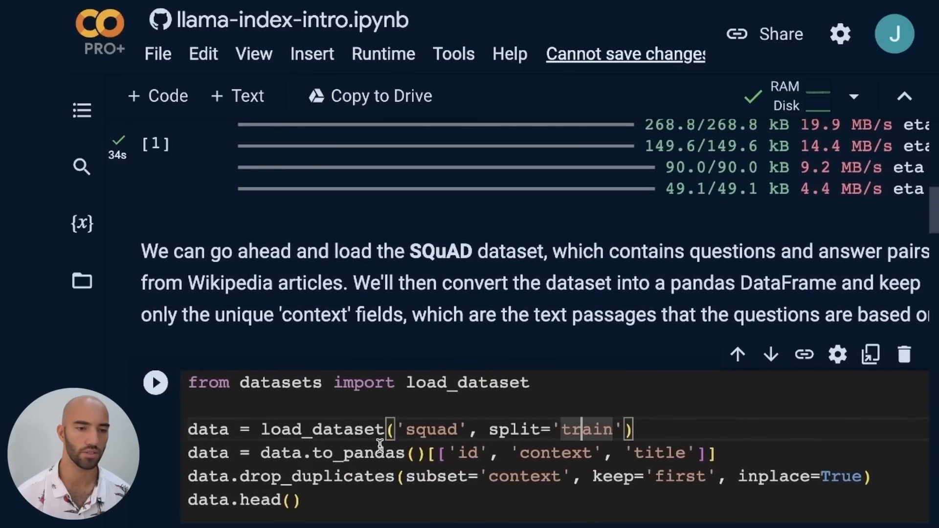
- Load the squad training split into a deduplicated DataFrame and review its head and 18891 row count
click(434, 429)
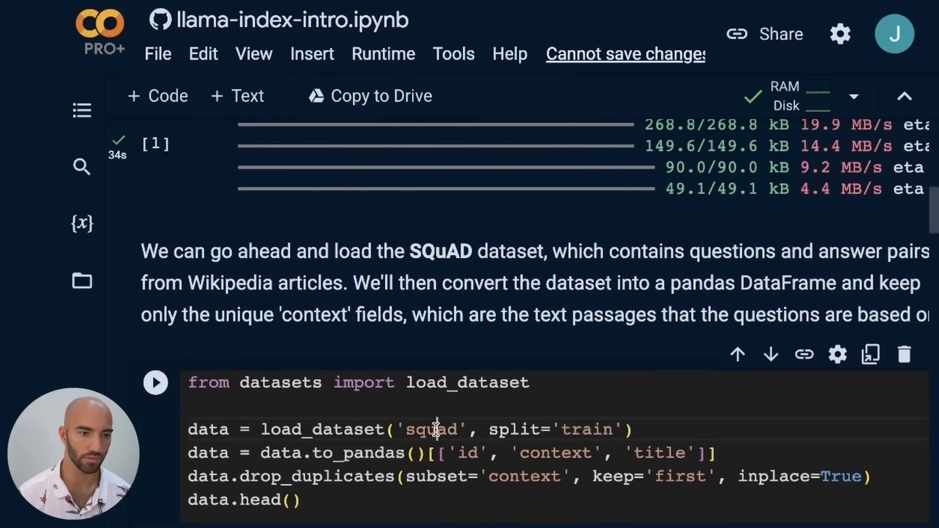
double_click(430, 429)
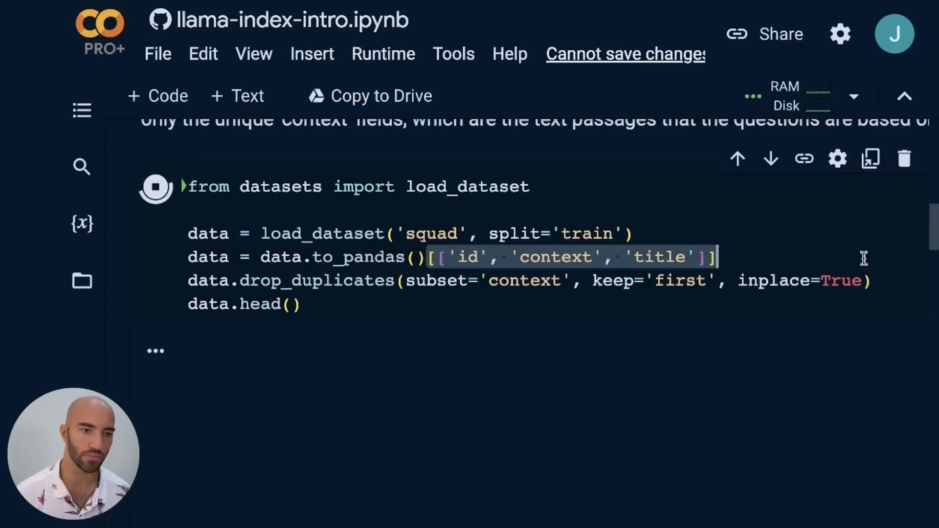
click(155, 186)
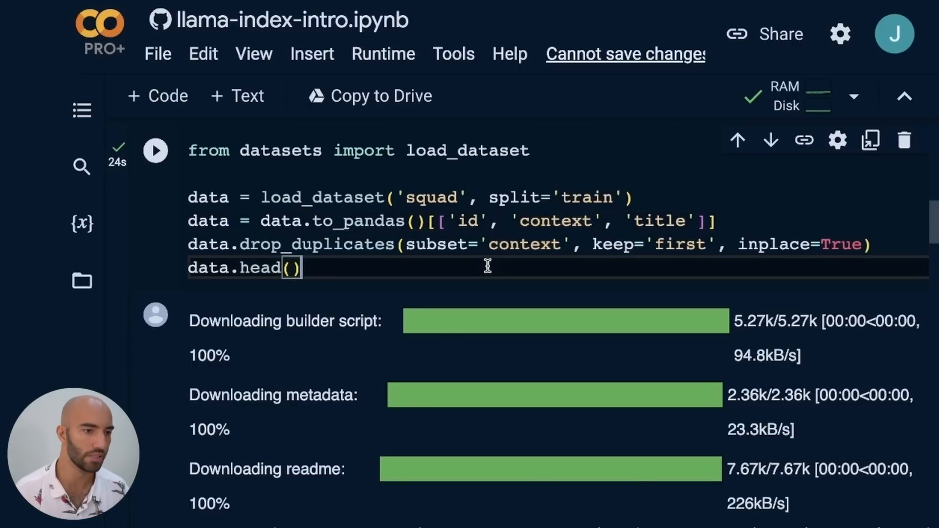
scroll(down, 3)
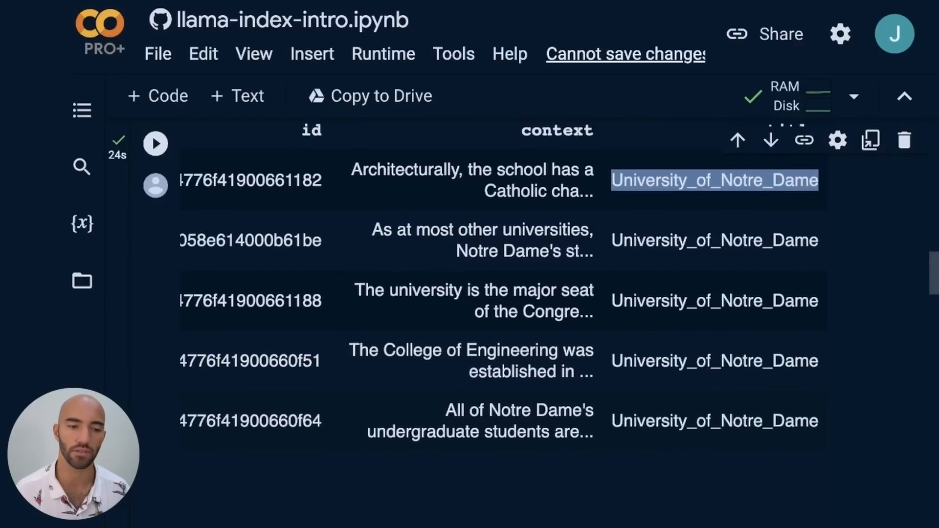
scroll(down, 3)
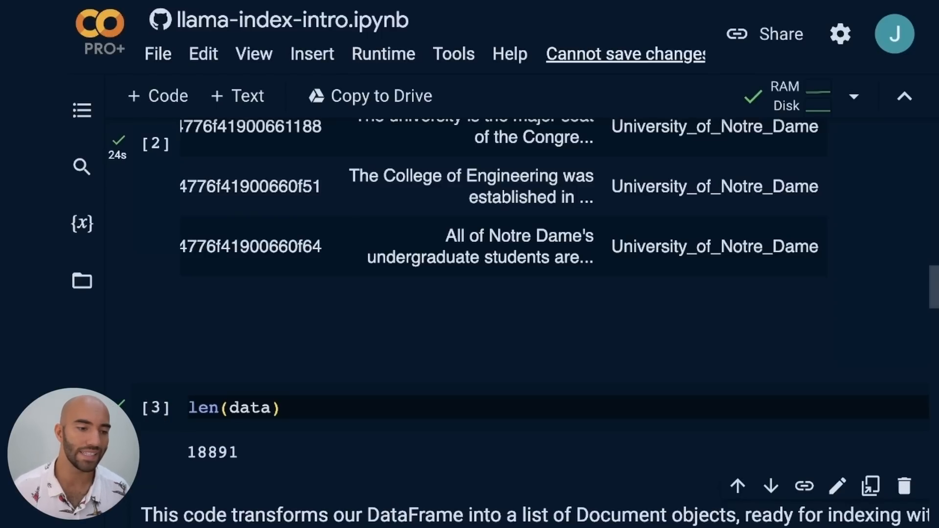
scroll(down, 3)
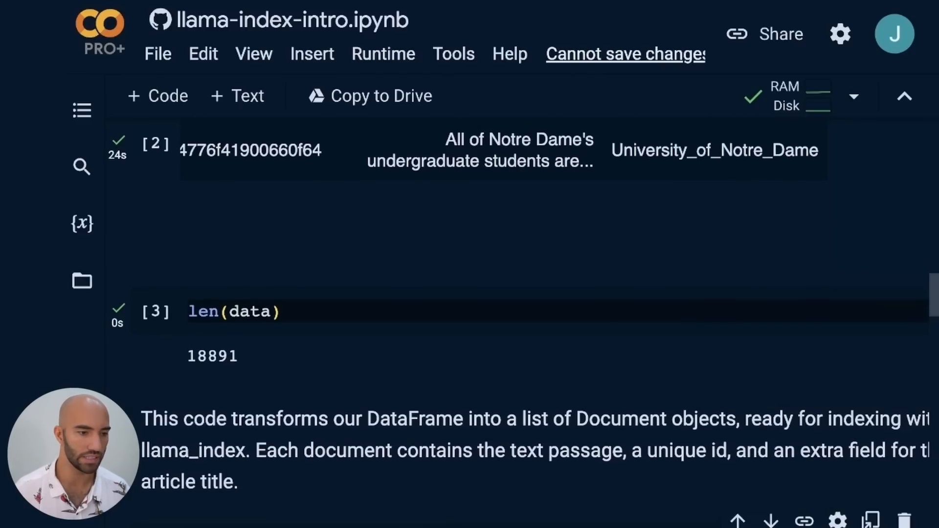
- Annotate the Document-building code, noting the title metadata as 'something': 2
scroll(down, 3)
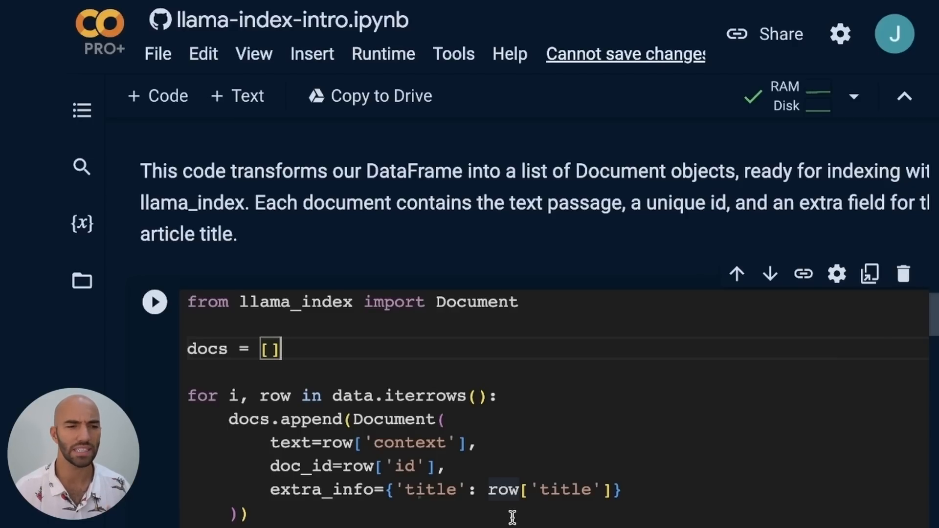
scroll(down, 3)
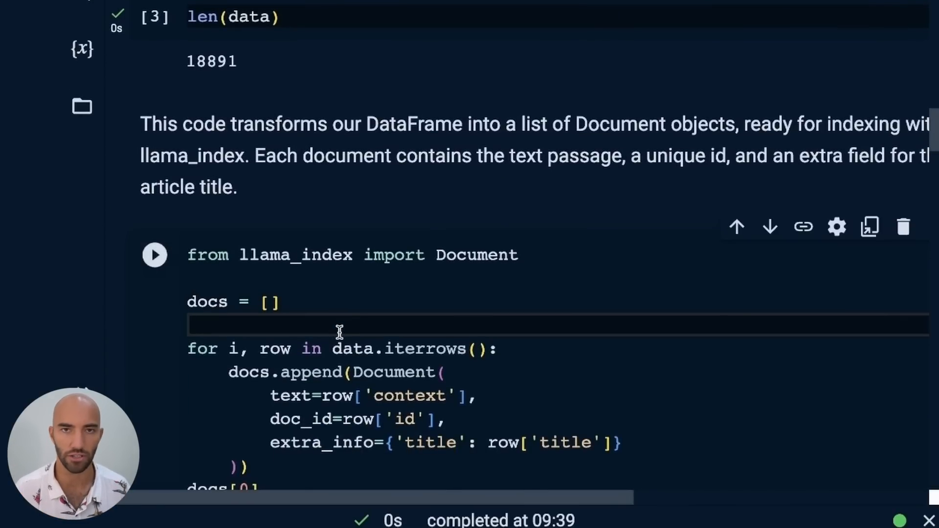
scroll(down, 3)
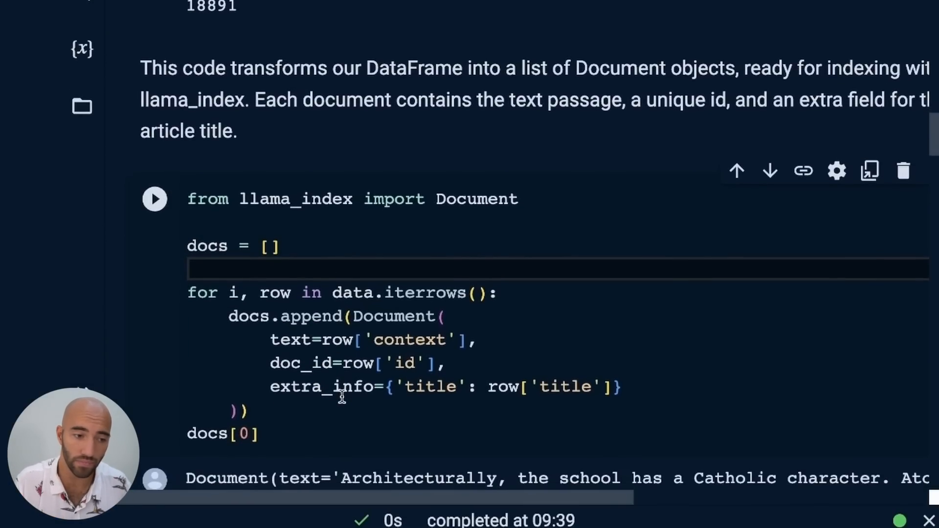
click(271, 363)
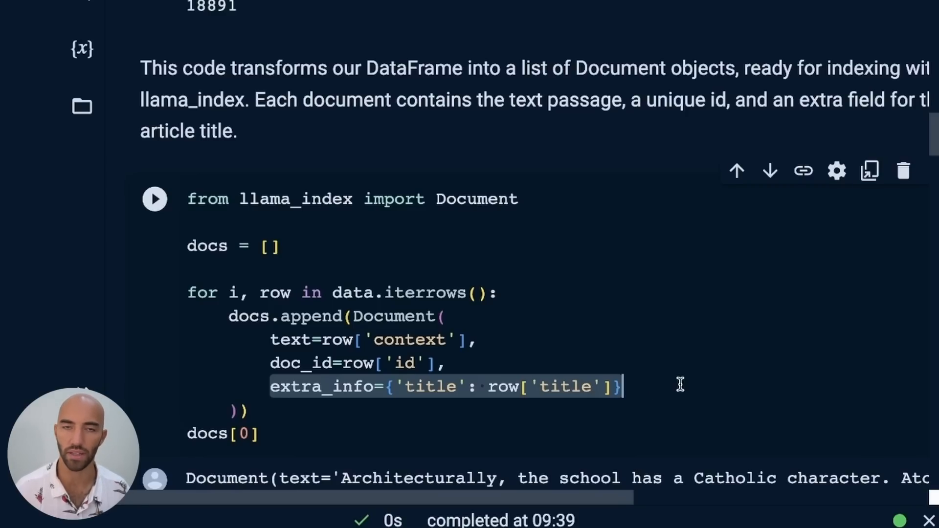
mouse_move(315, 347)
text(,)
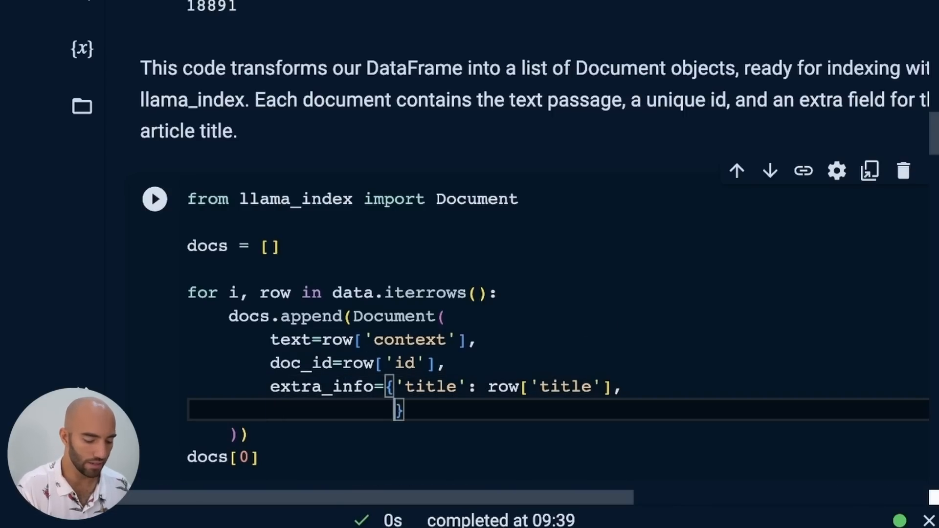
text('something')
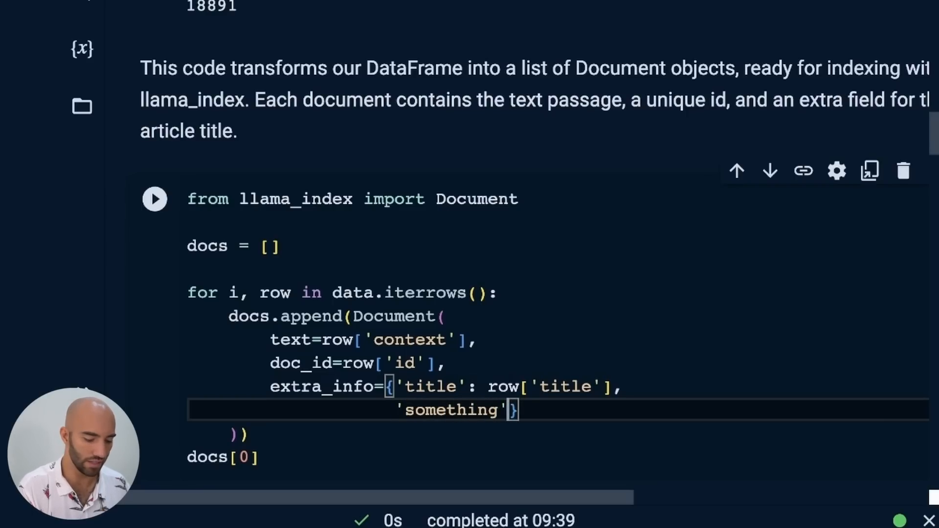
text(: 2)
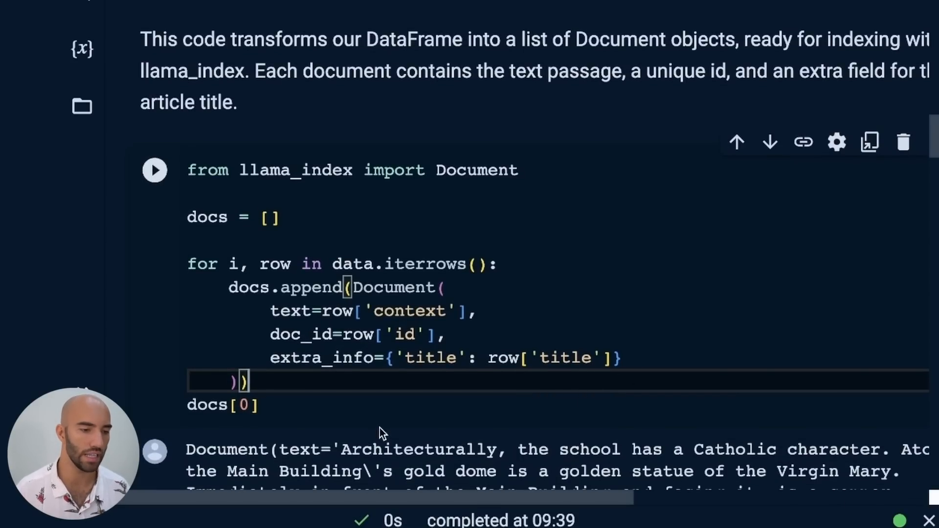
- Inspect docs[0]'s text, extra_info title and empty embedding fields, then the 18891 document count
scroll(down, 3)
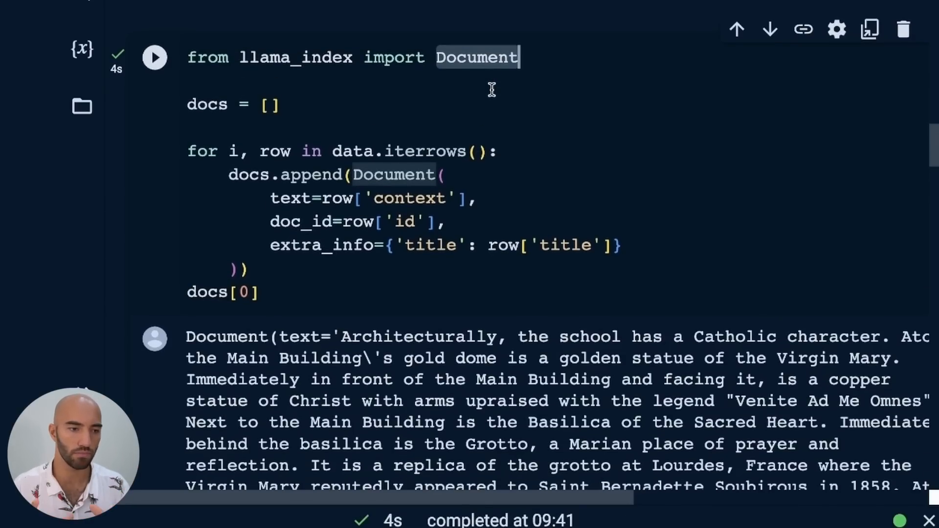
scroll(down, 3)
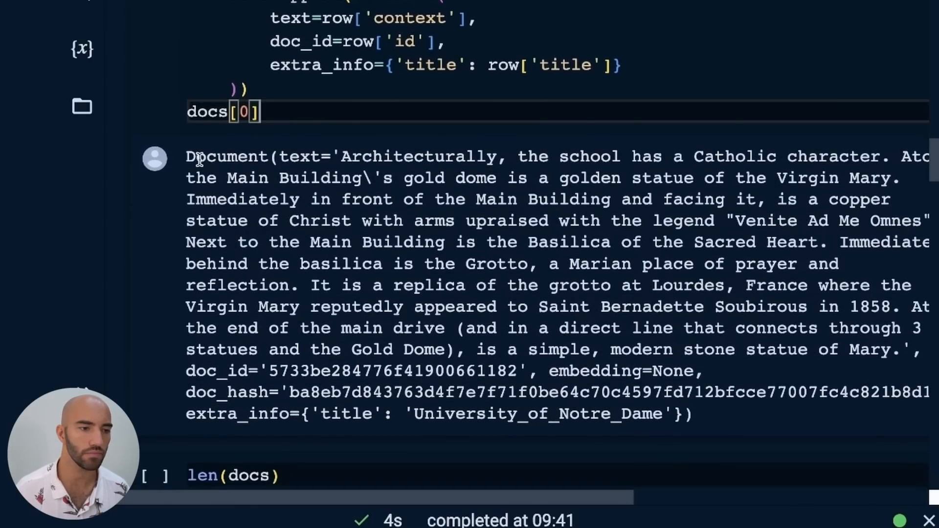
double_click(299, 157)
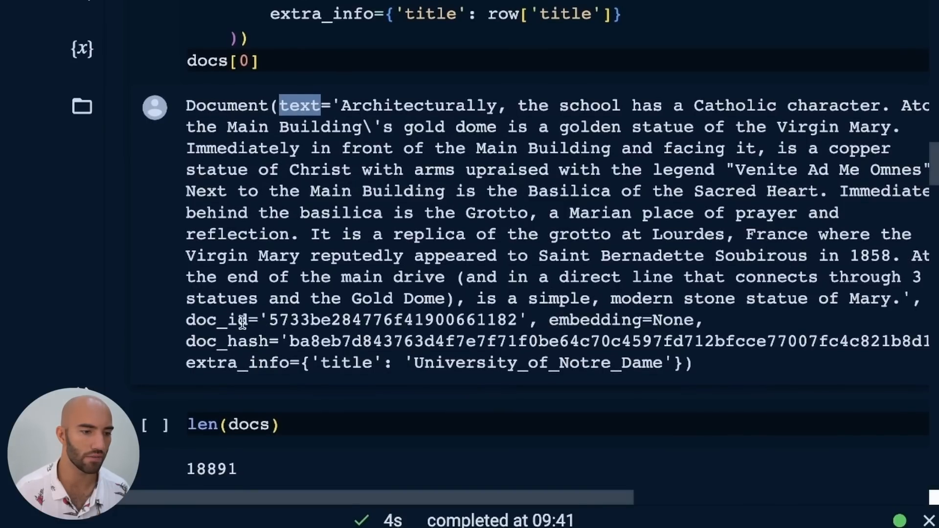
double_click(236, 362)
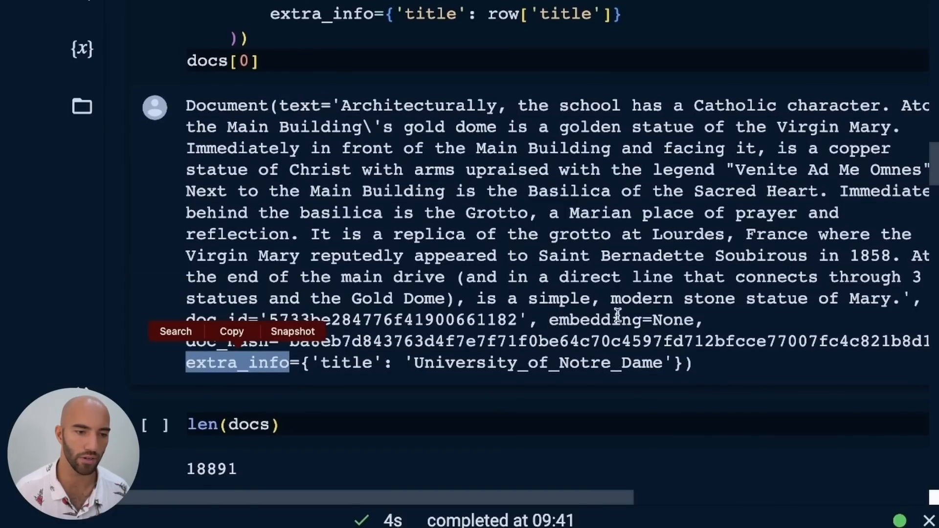
double_click(593, 320)
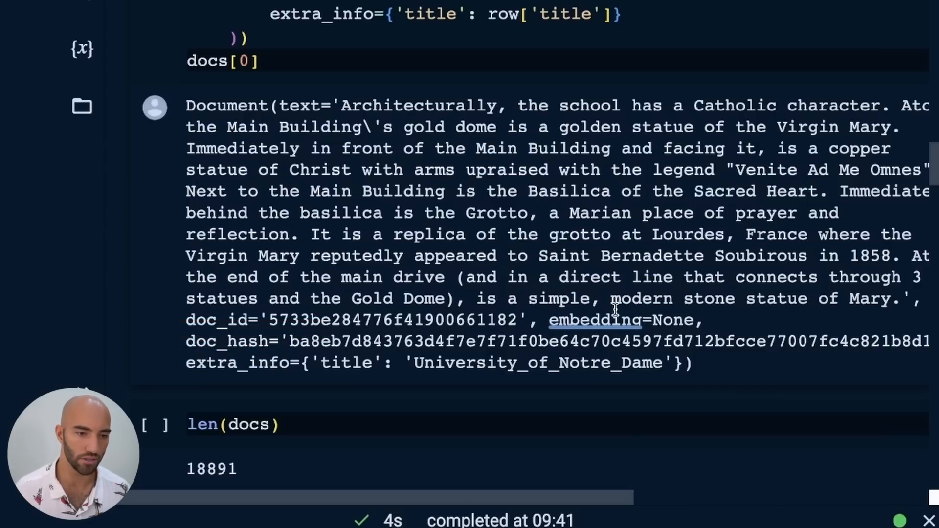
scroll(down, 3)
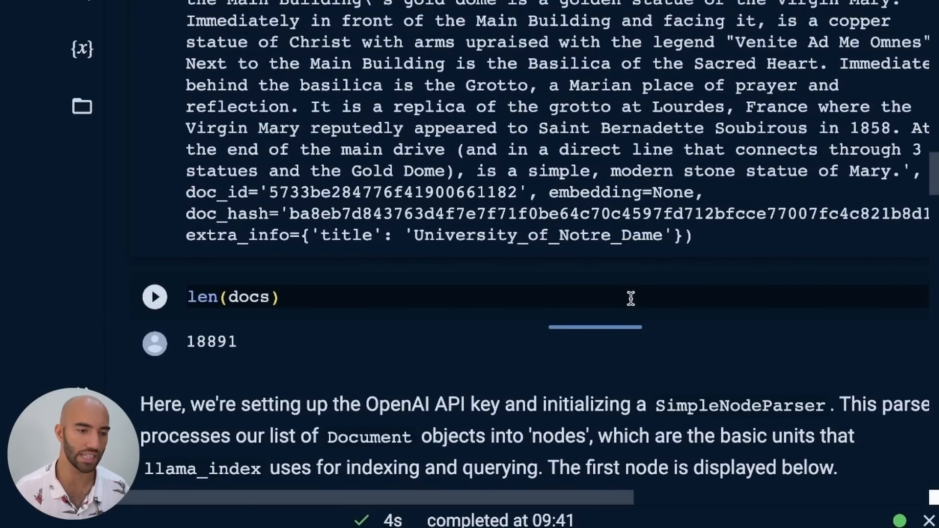
- Locate the OpenAI API key placeholder in the setup code
scroll(down, 3)
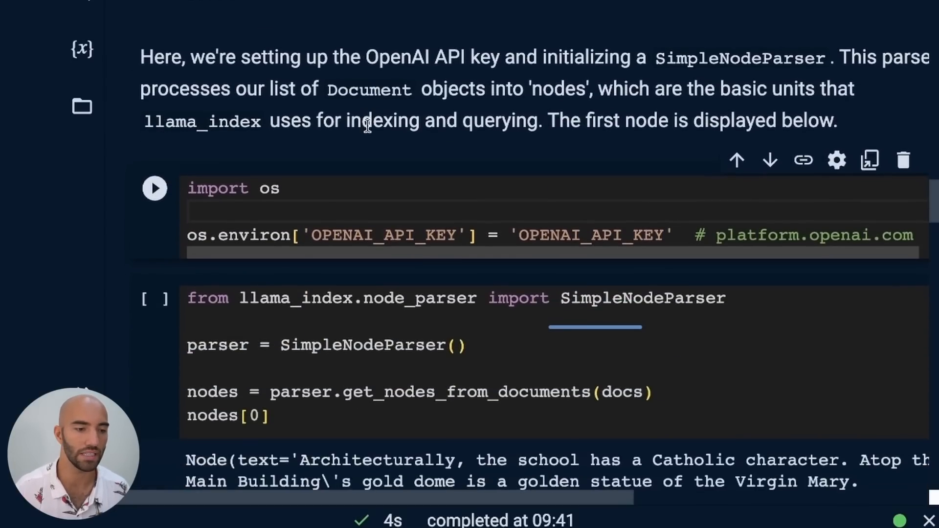
scroll(down, 3)
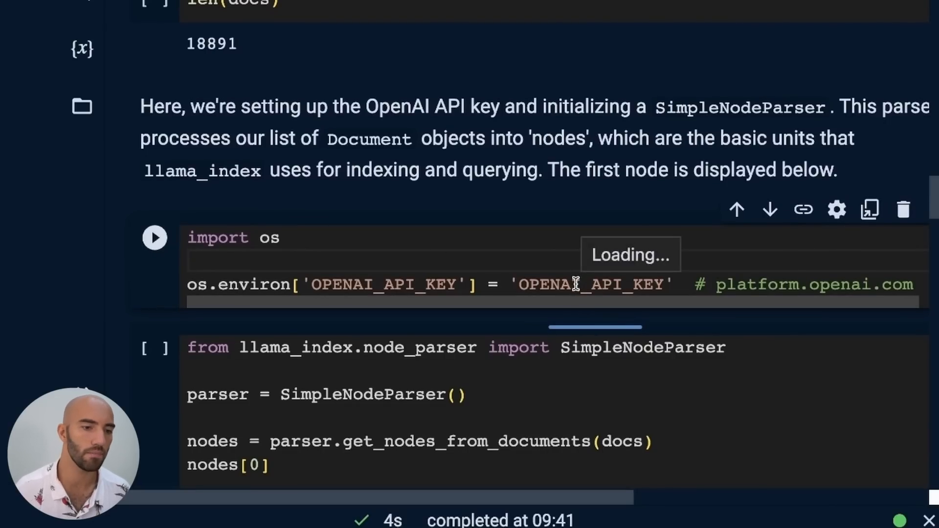
double_click(590, 284)
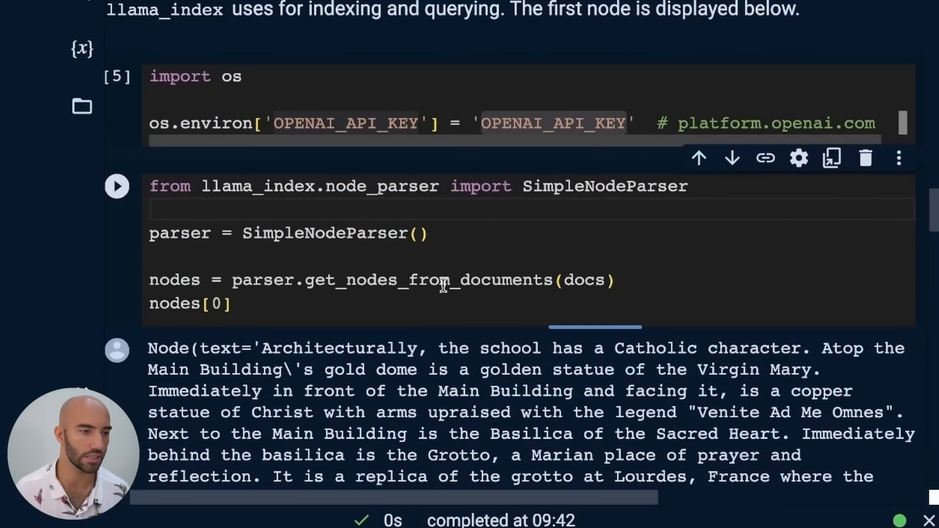
scroll(down, 3)
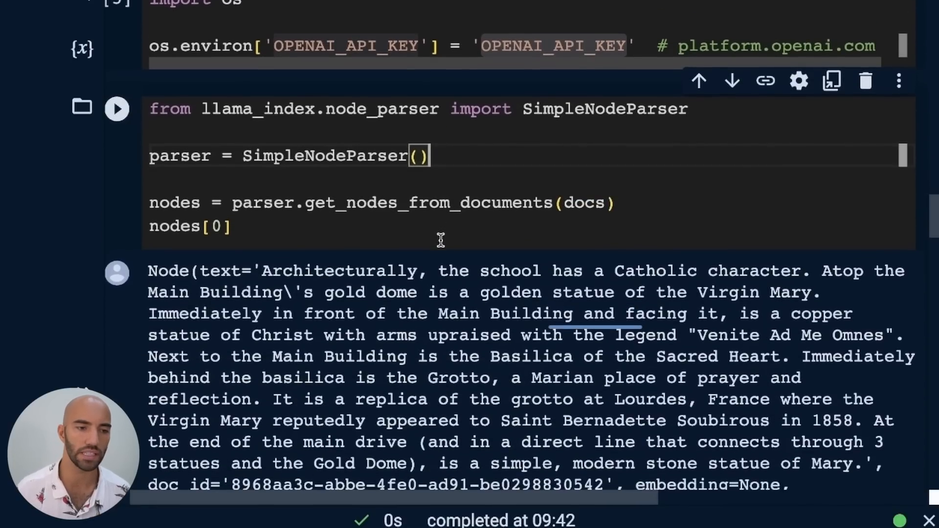
mouse_move(584, 203)
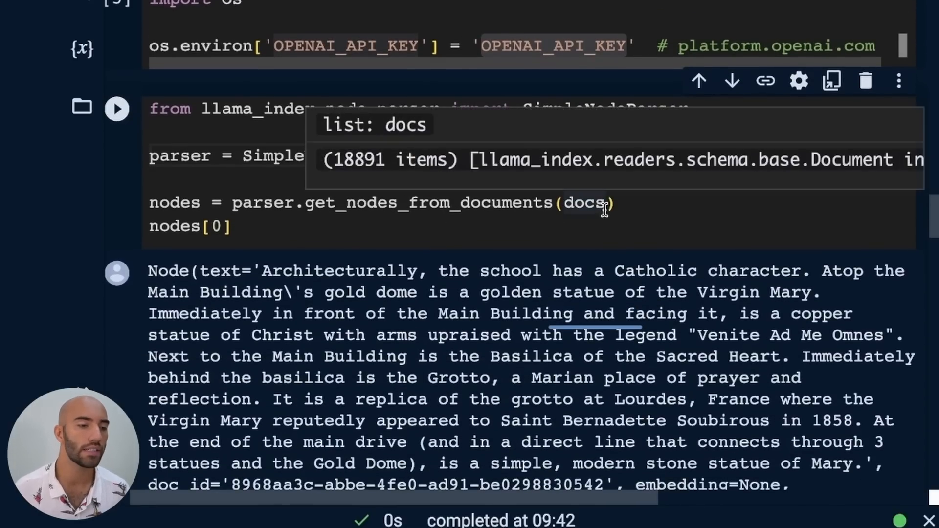
- Review the SimpleNodeParser output showing the first node's text, title and source relationship
scroll(down, 3)
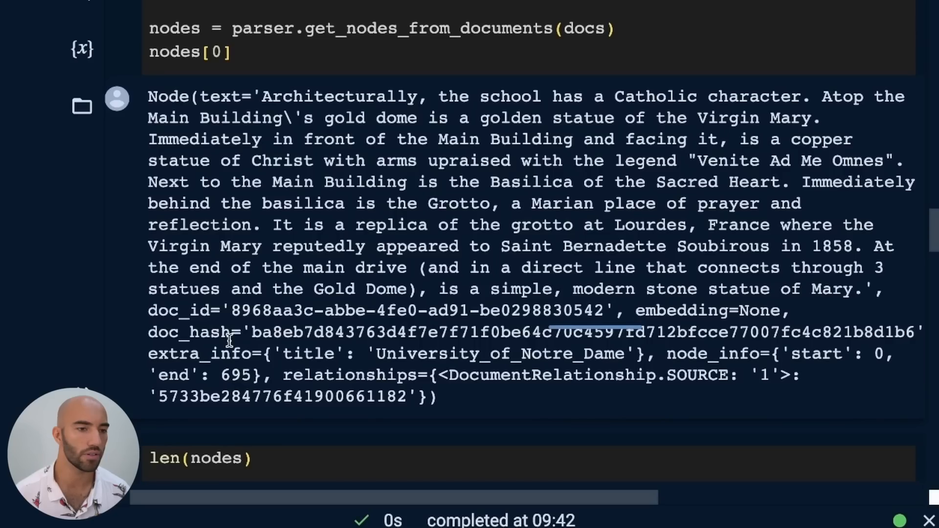
scroll(down, 3)
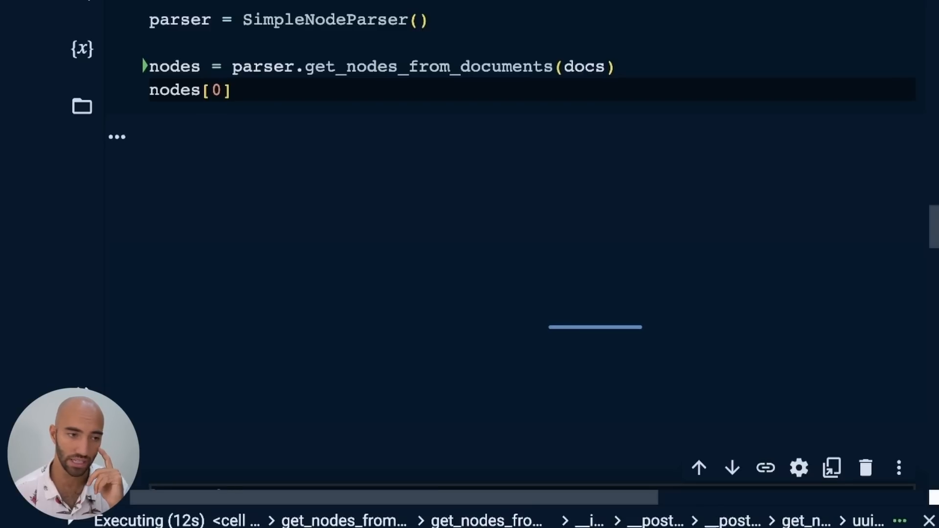
scroll(down, 3)
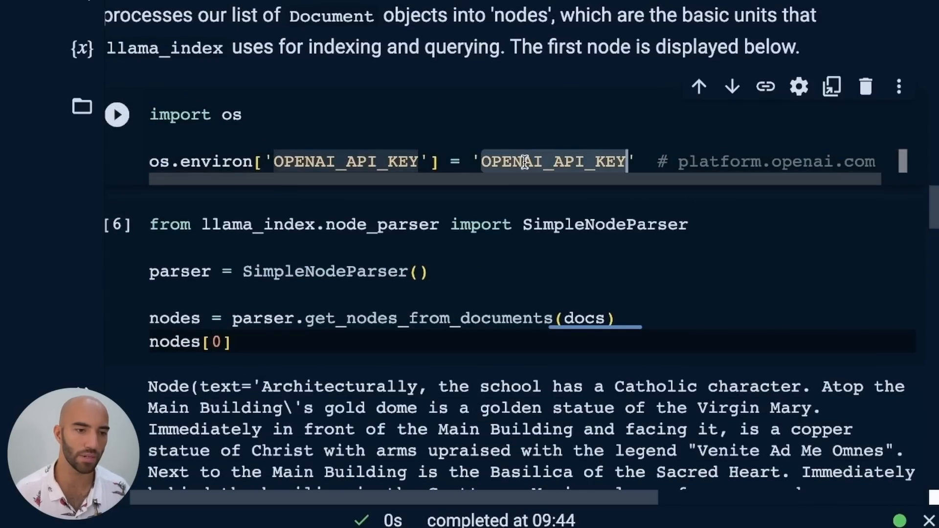
mouse_move(420, 161)
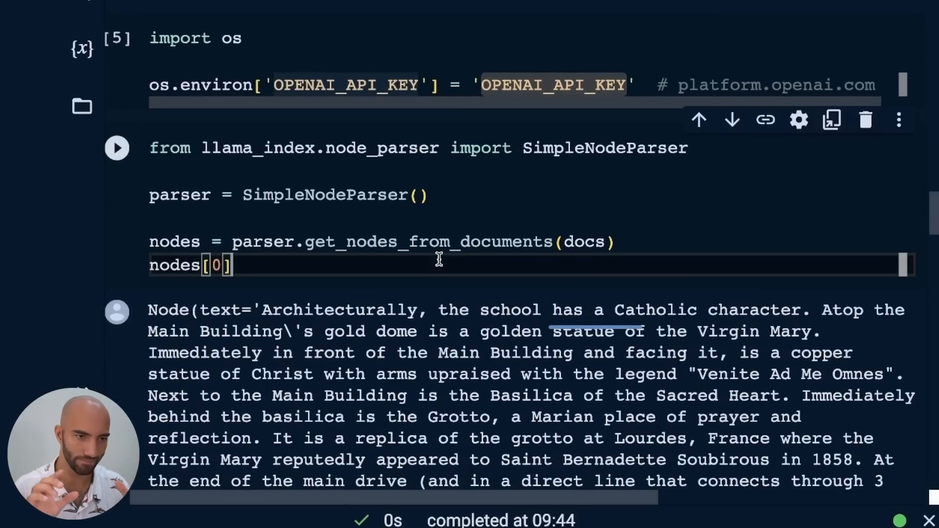
scroll(down, 3)
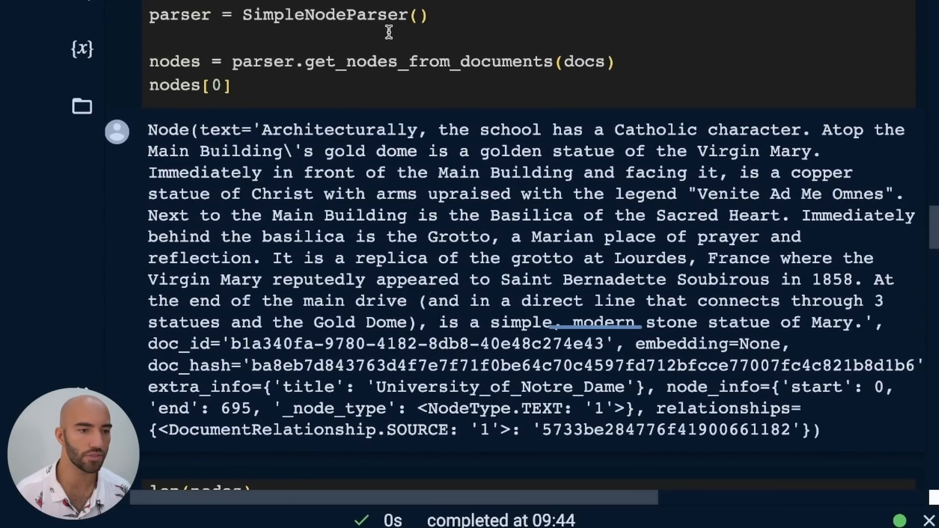
scroll(down, 3)
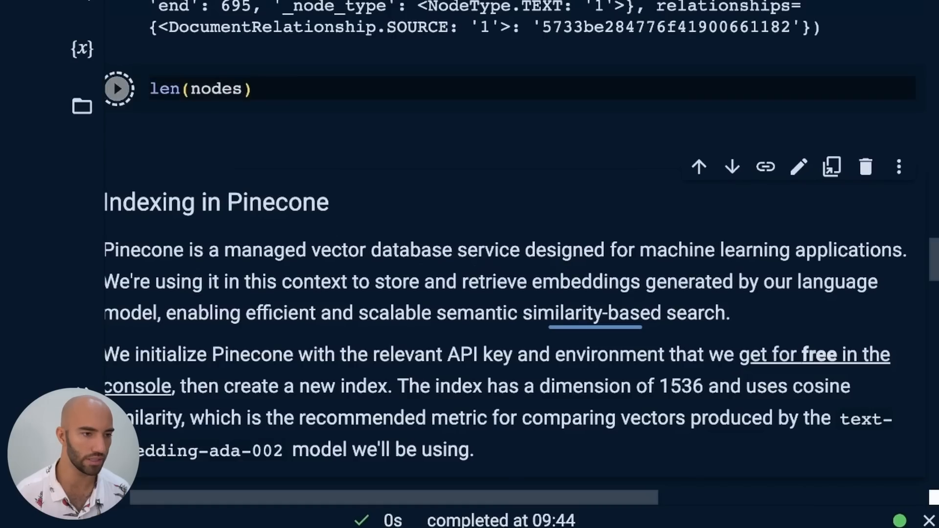
- Count 18892 nodes and select the 'PINECONE_API_KEY' placeholder in the Pinecone setup cell
click(117, 88)
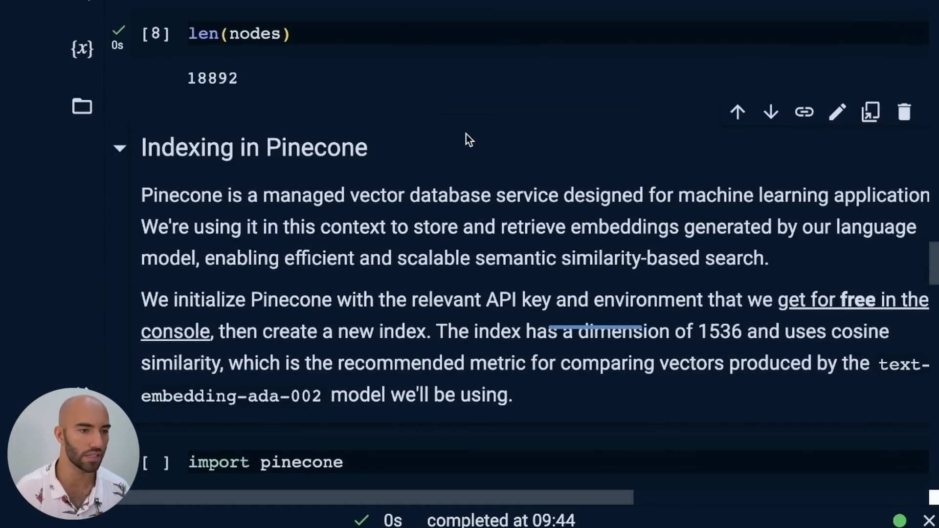
scroll(down, 3)
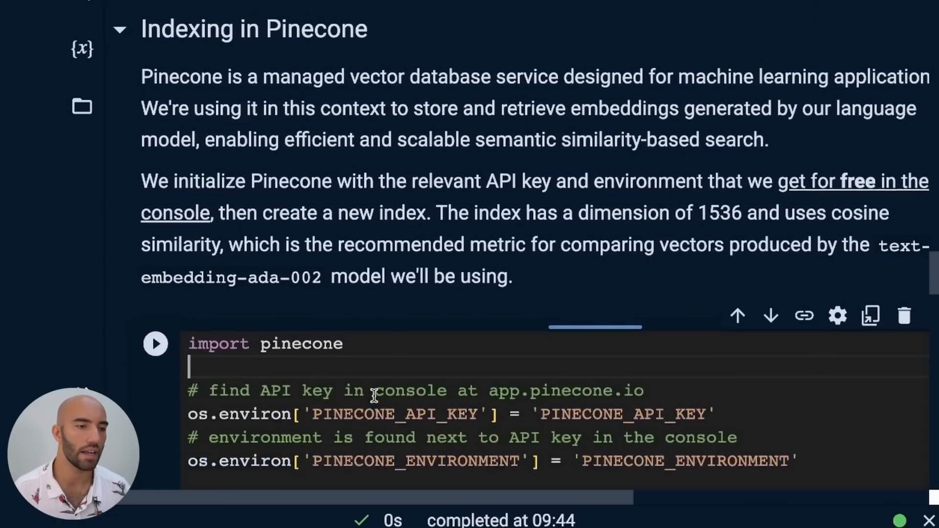
scroll(down, 3)
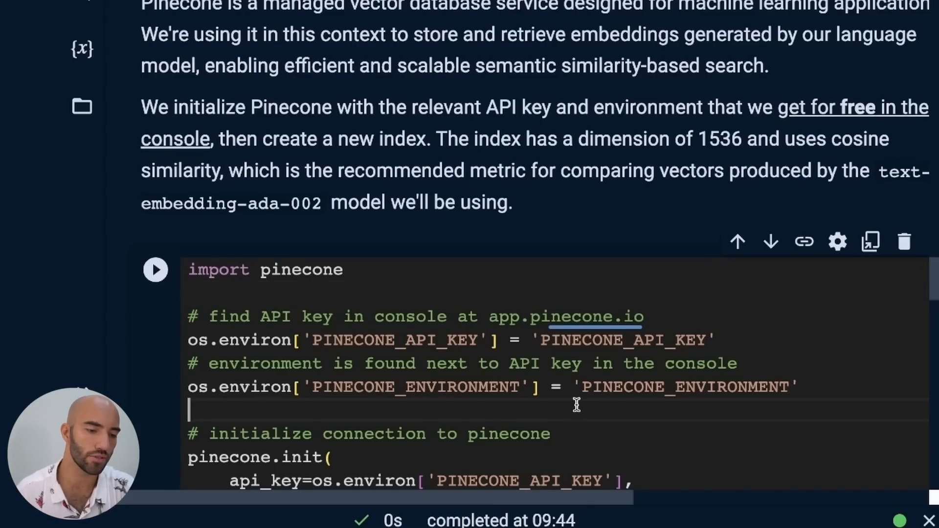
scroll(down, 3)
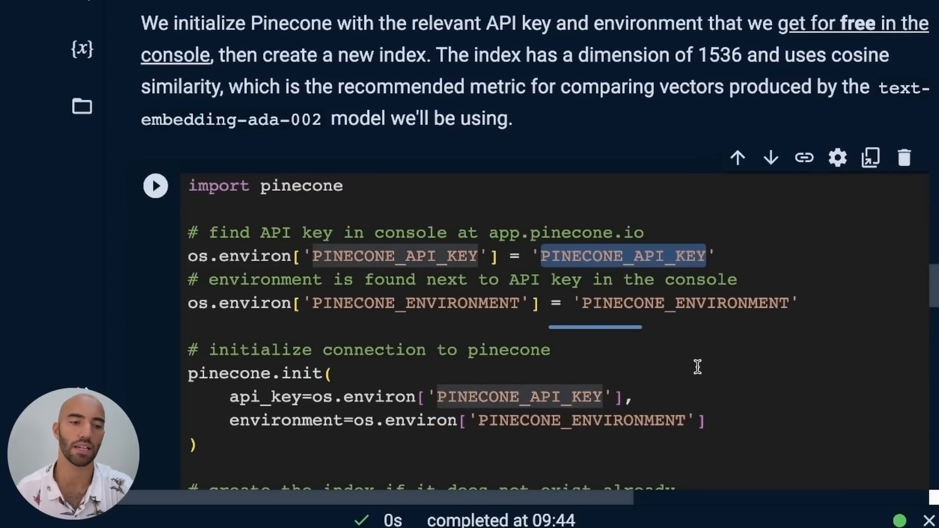
double_click(682, 303)
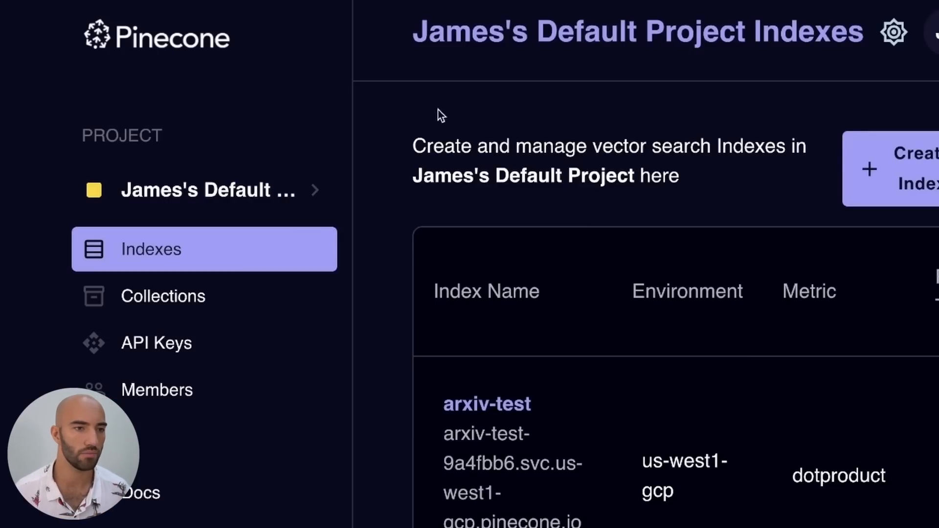
mouse_move(310, 250)
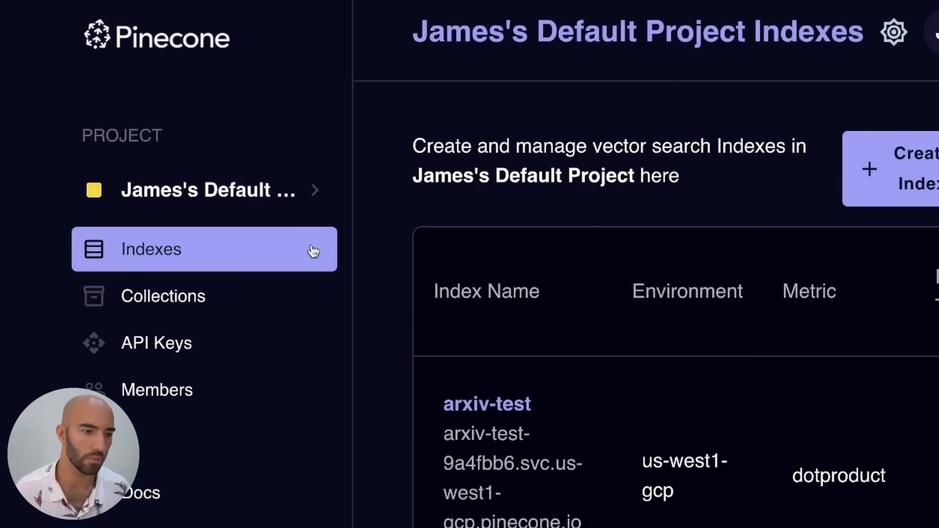
- Show the project's API Keys page with the default key and us-west1-gcp environment
click(155, 343)
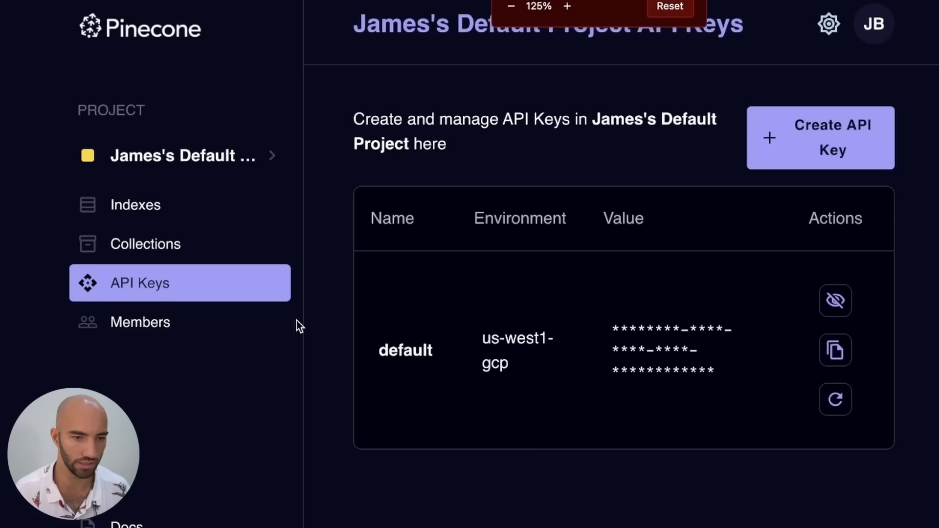
mouse_move(834, 350)
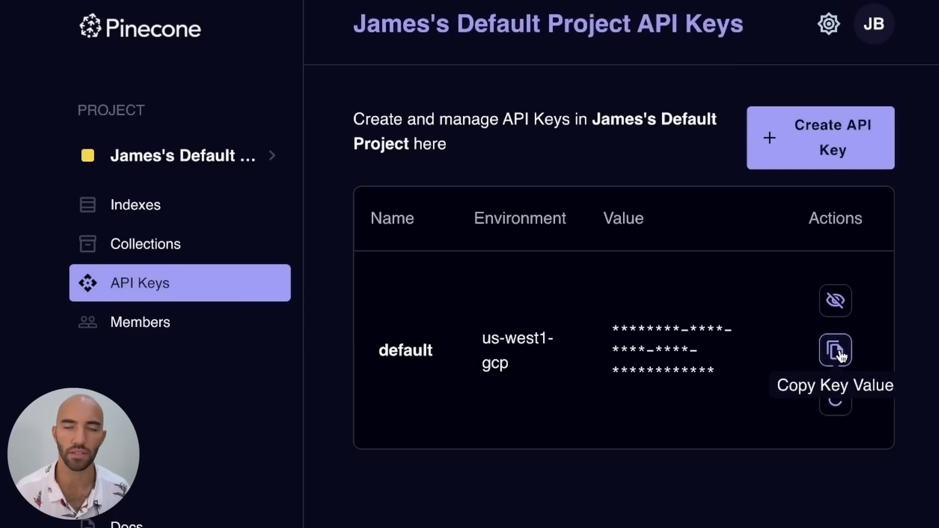
mouse_move(533, 365)
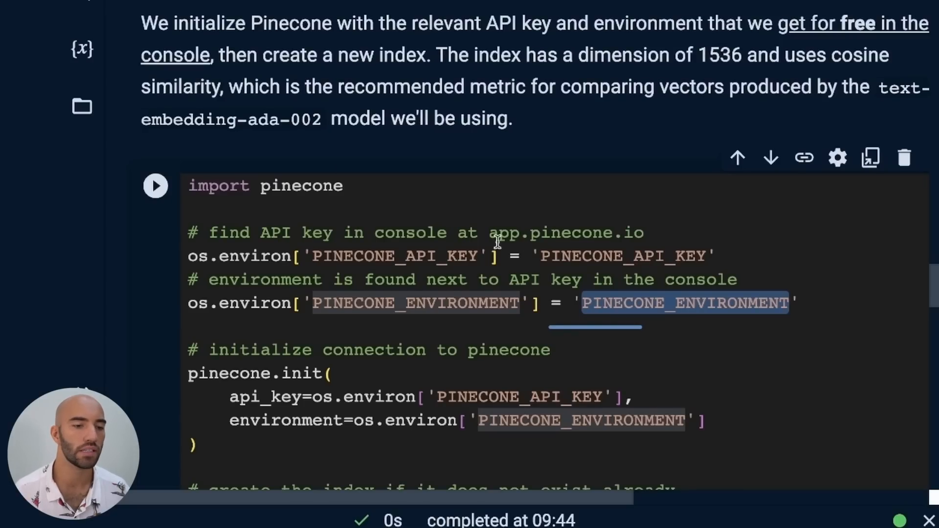
- Set the Pinecone environment to us-west1 and run the init/create_index cell
double_click(623, 255)
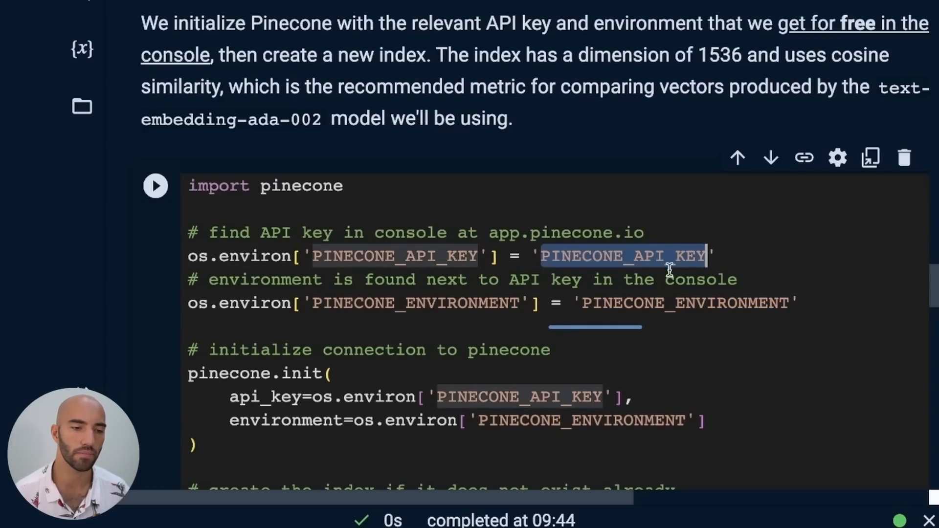
text(us-)
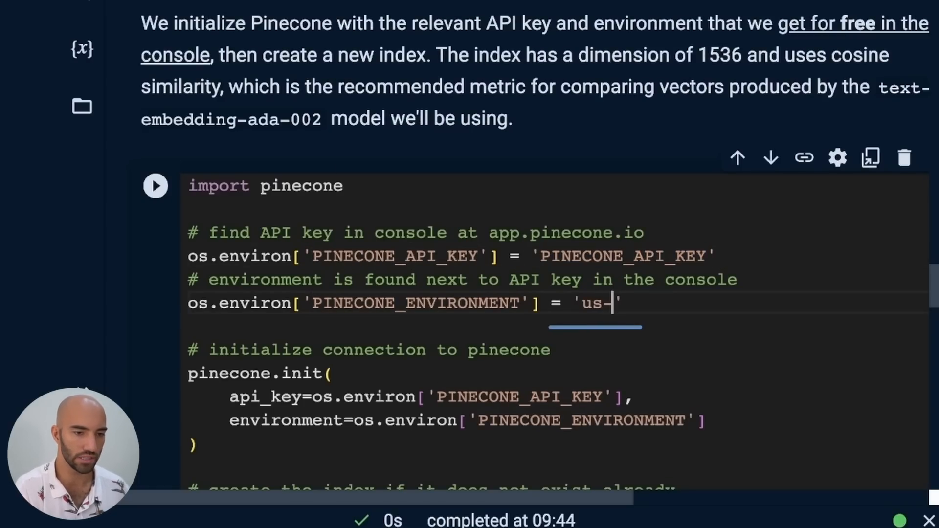
text(west1-gcp)
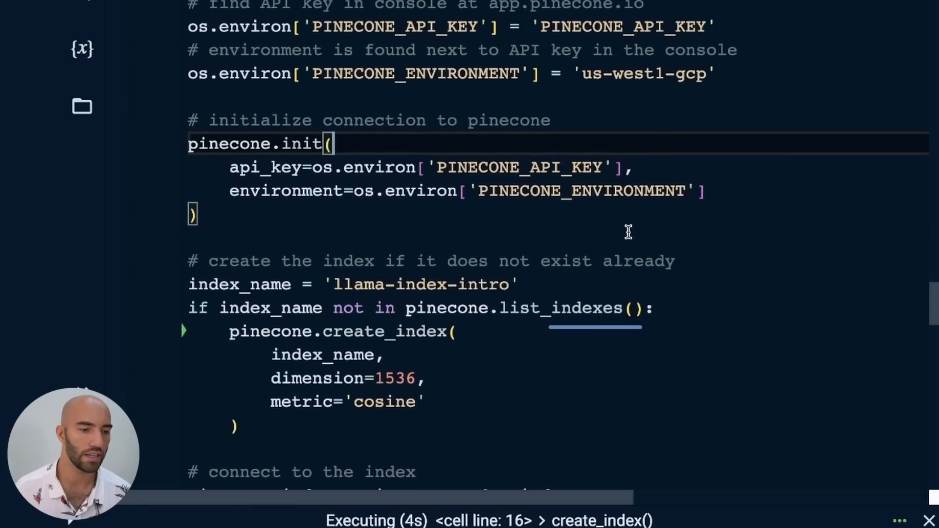
scroll(down, 3)
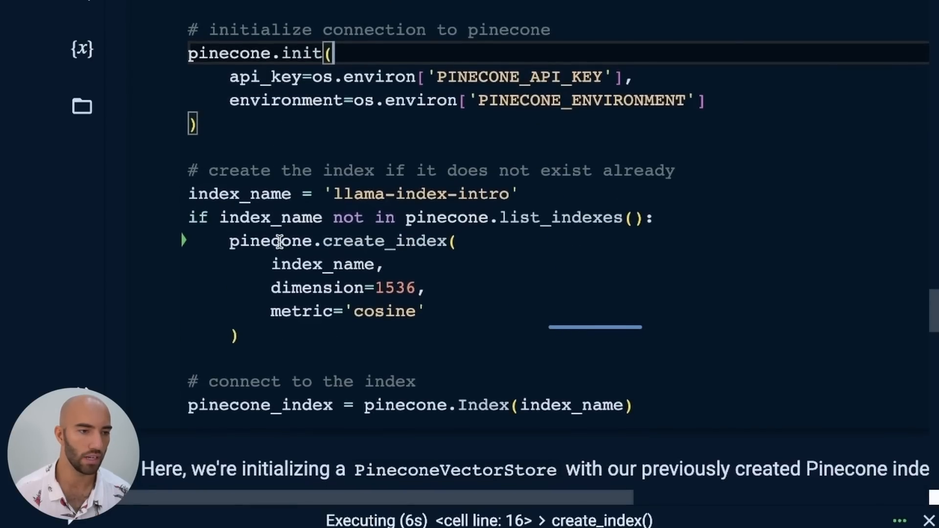
scroll(down, 3)
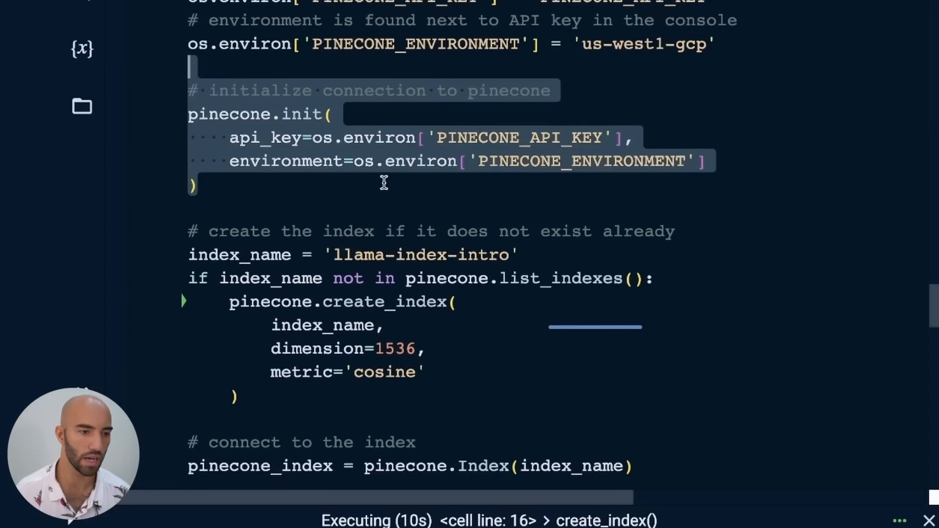
scroll(down, 3)
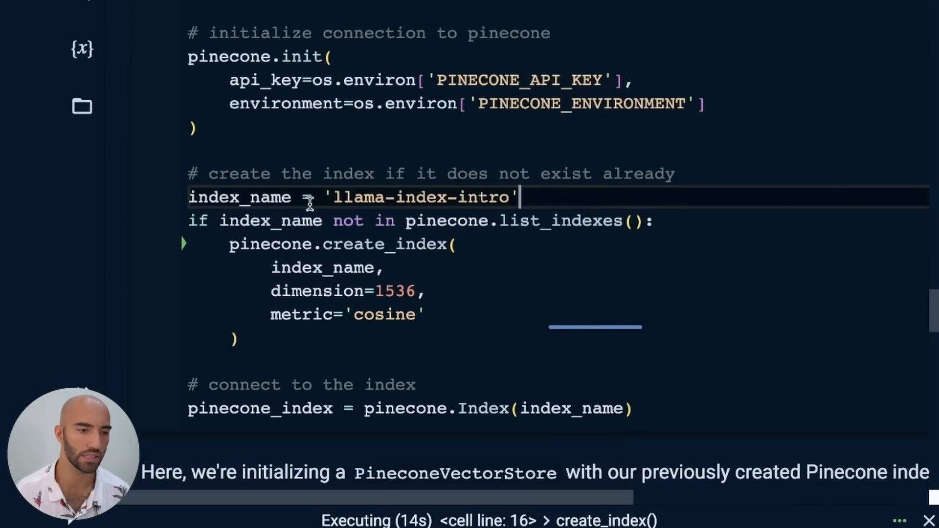
double_click(420, 196)
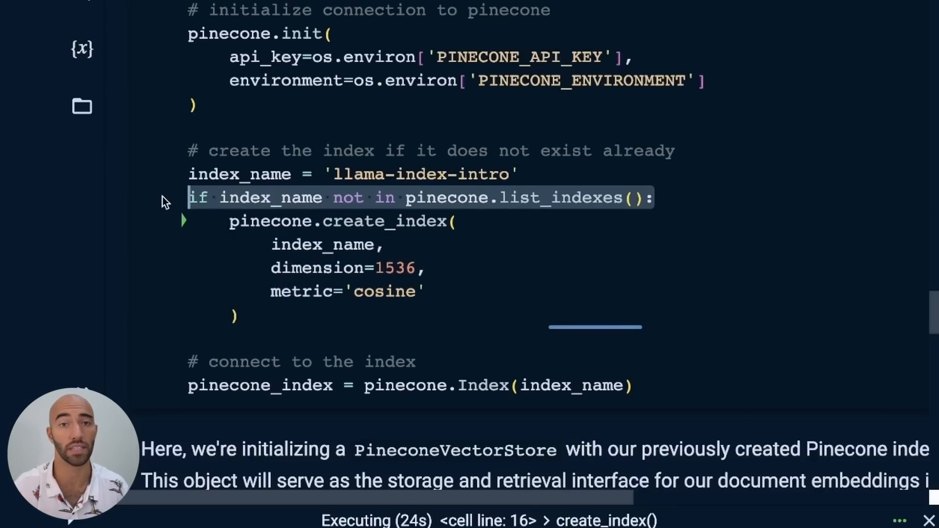
mouse_move(418, 252)
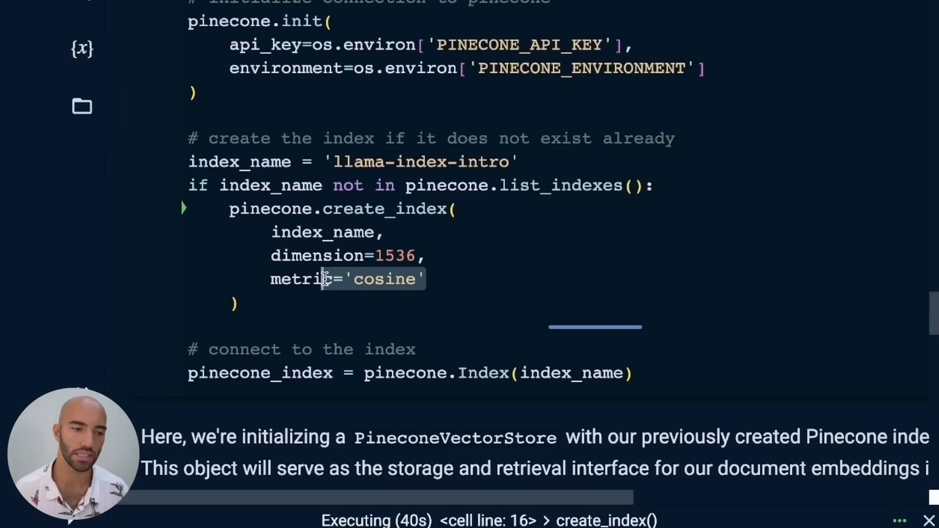
mouse_move(302, 278)
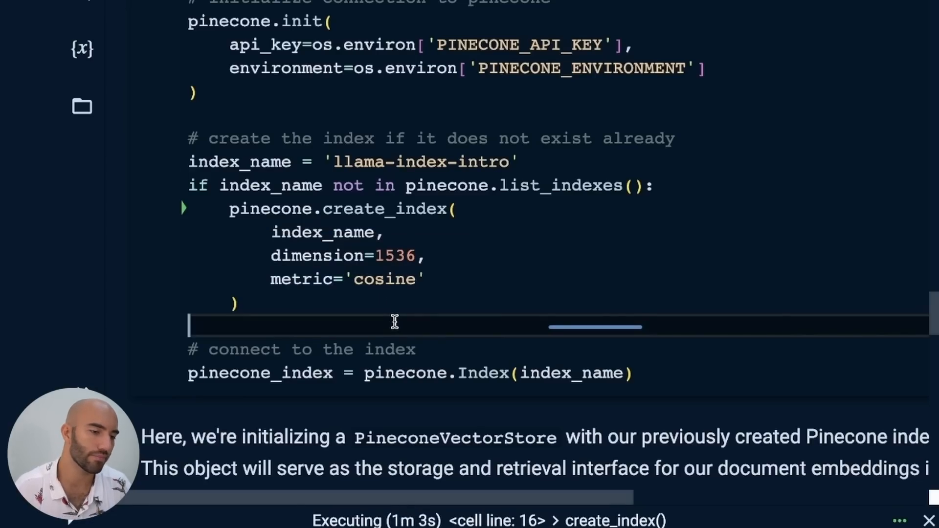
- Highlight the create_index call with its 1536-dimension cosine arguments for llama-index-intro
double_click(385, 279)
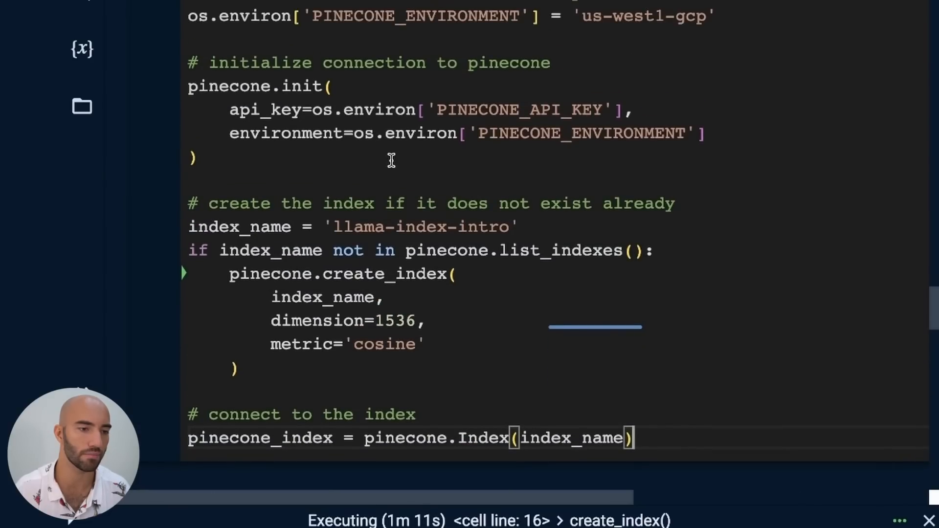
drag(228, 274, 425, 344)
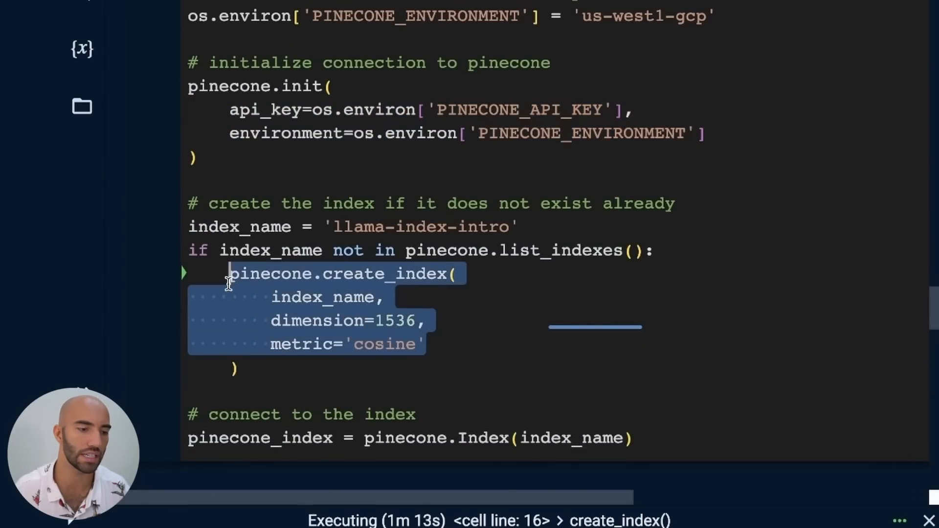
scroll(down, 3)
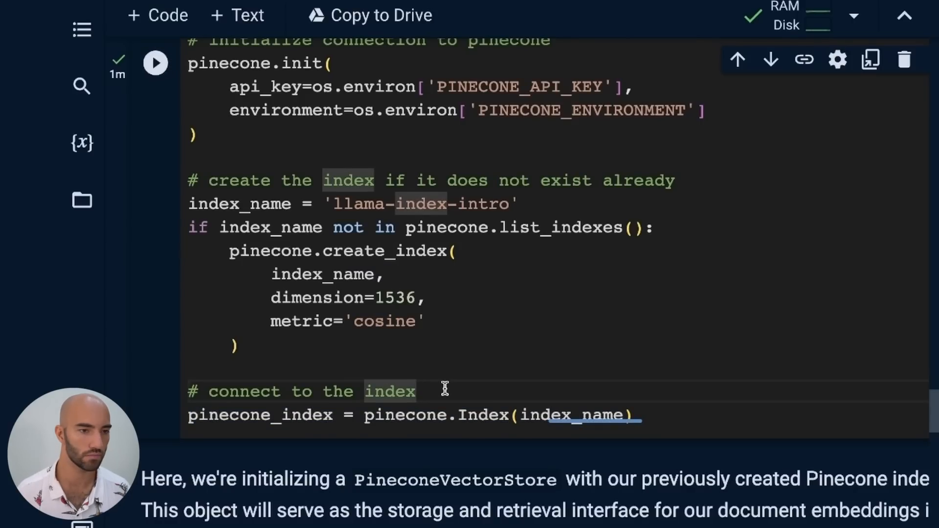
scroll(down, 3)
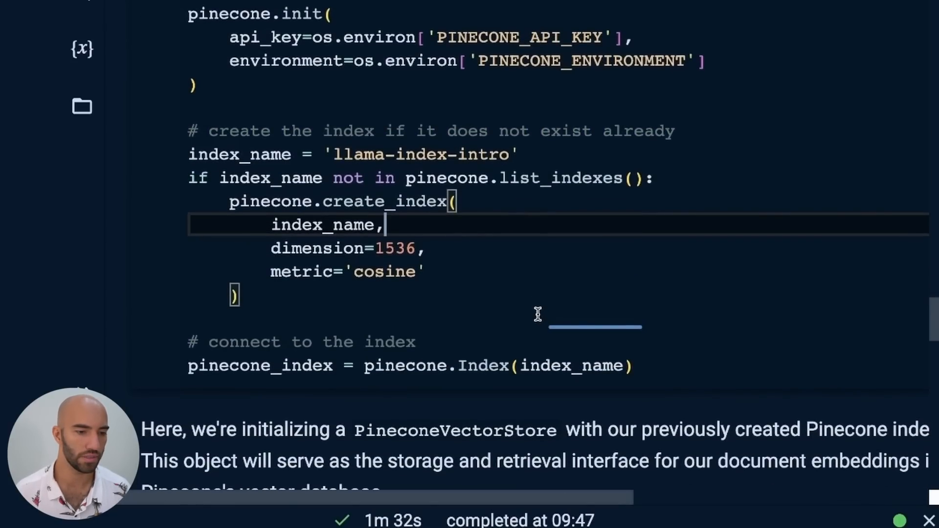
- Run the PineconeVectorStore cell and let its tokenizer files download
scroll(down, 3)
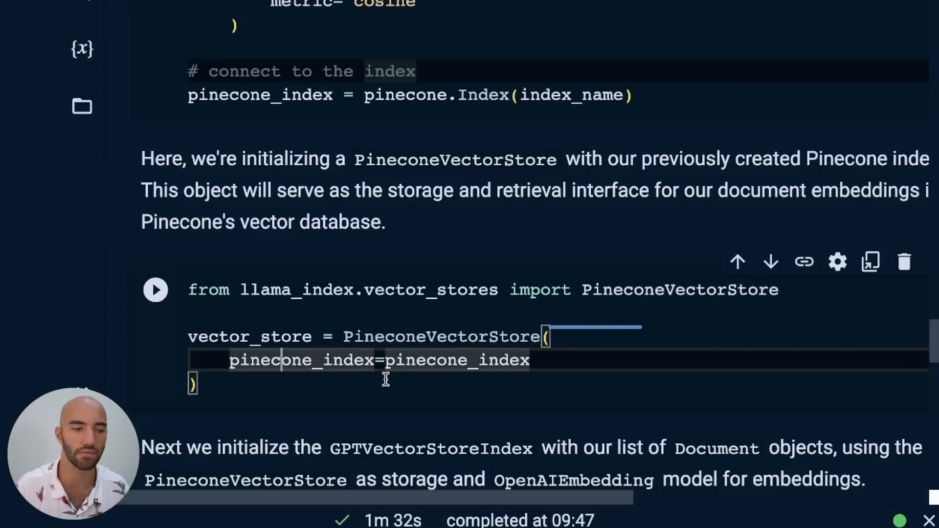
scroll(down, 3)
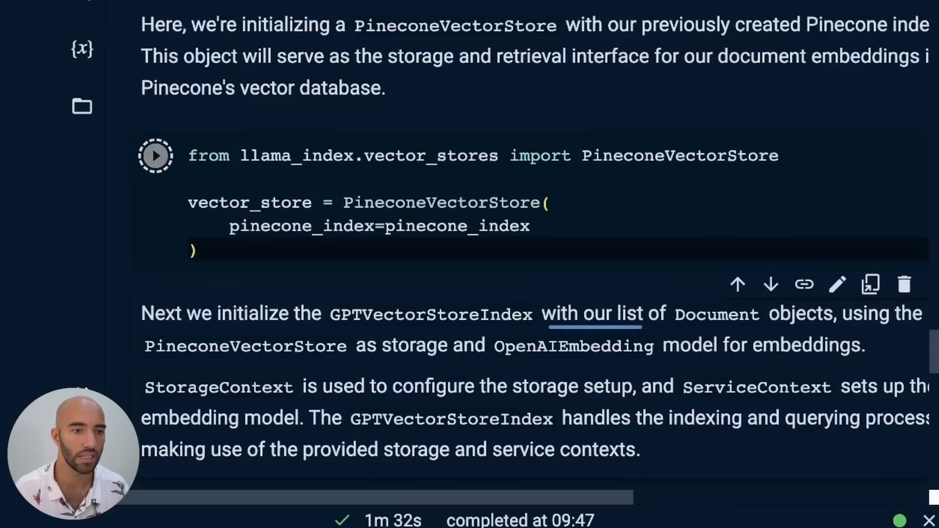
click(155, 155)
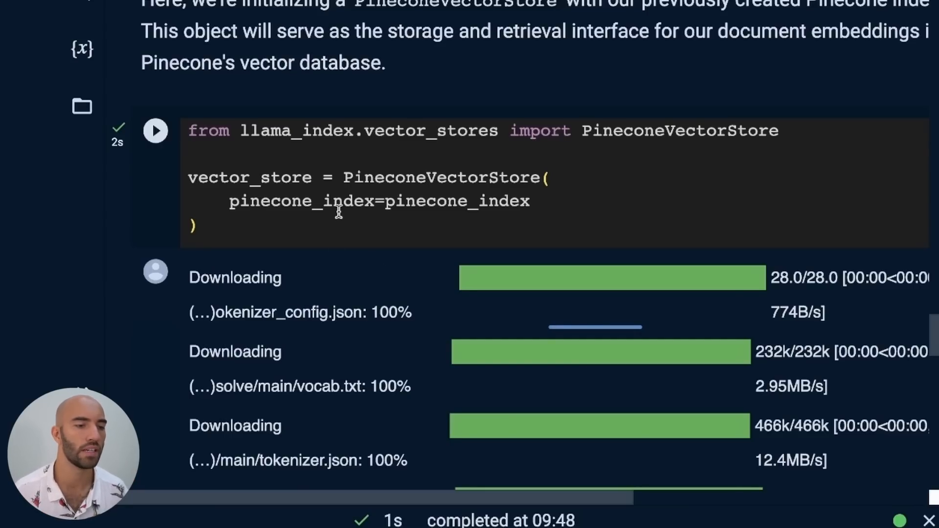
scroll(down, 3)
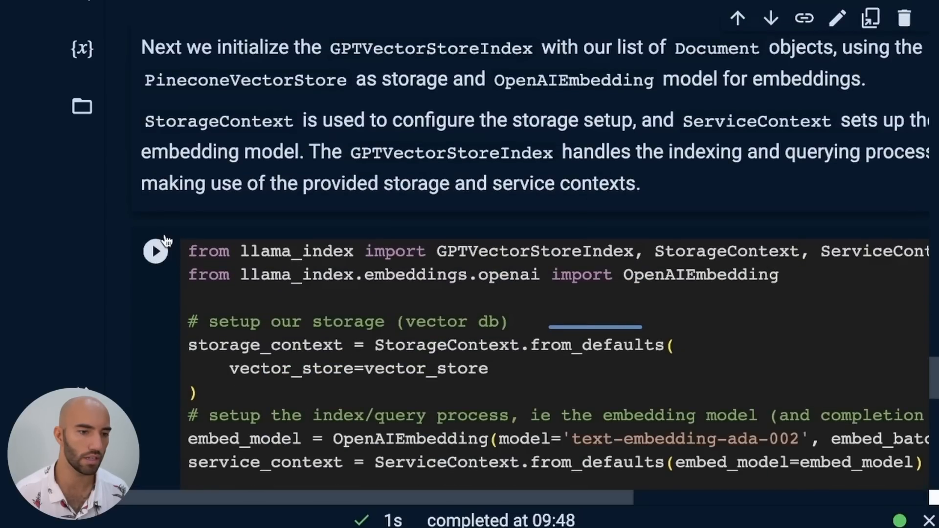
- Review the GPTVectorStoreIndex.from_documents call with its docs and service_context arguments
scroll(down, 3)
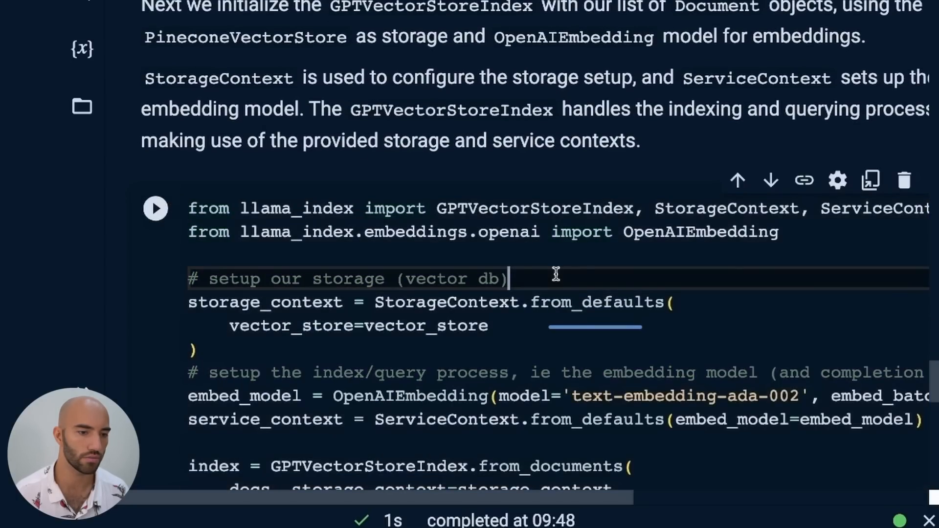
scroll(down, 3)
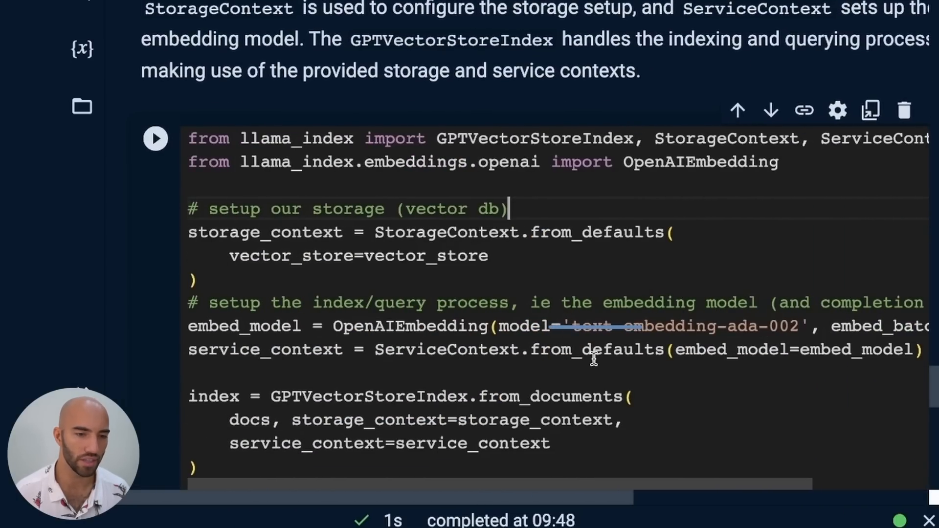
scroll(down, 3)
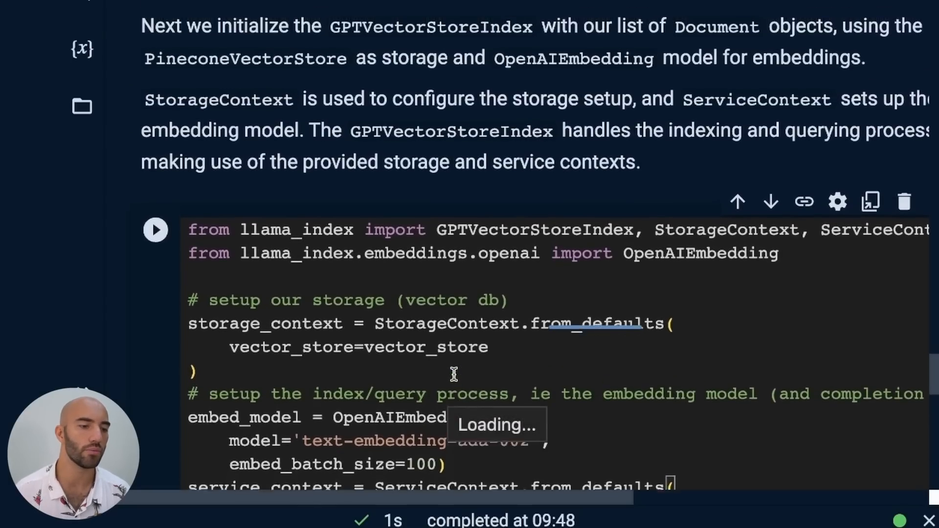
scroll(down, 3)
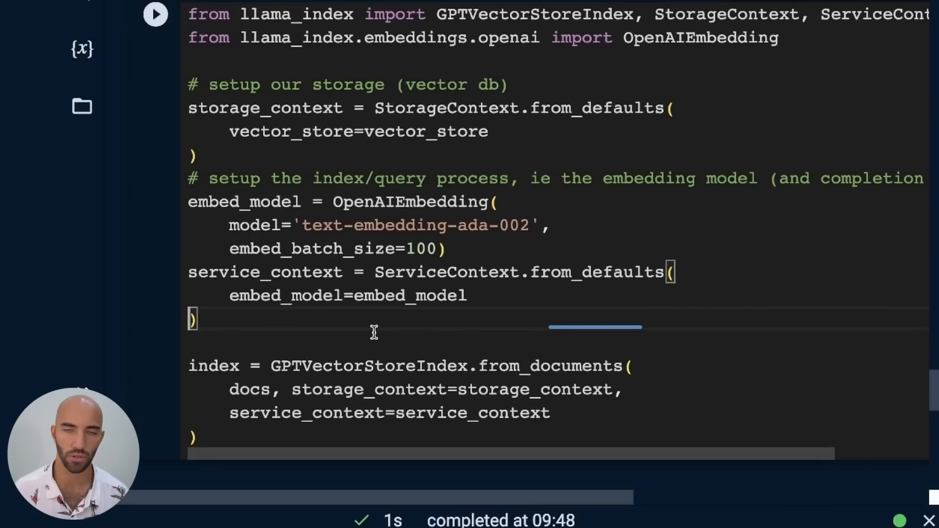
double_click(212, 365)
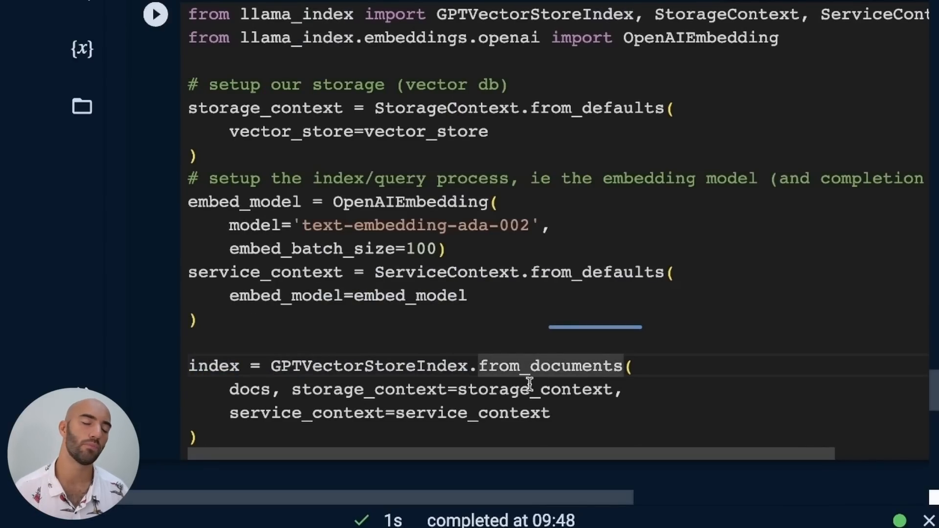
double_click(247, 390)
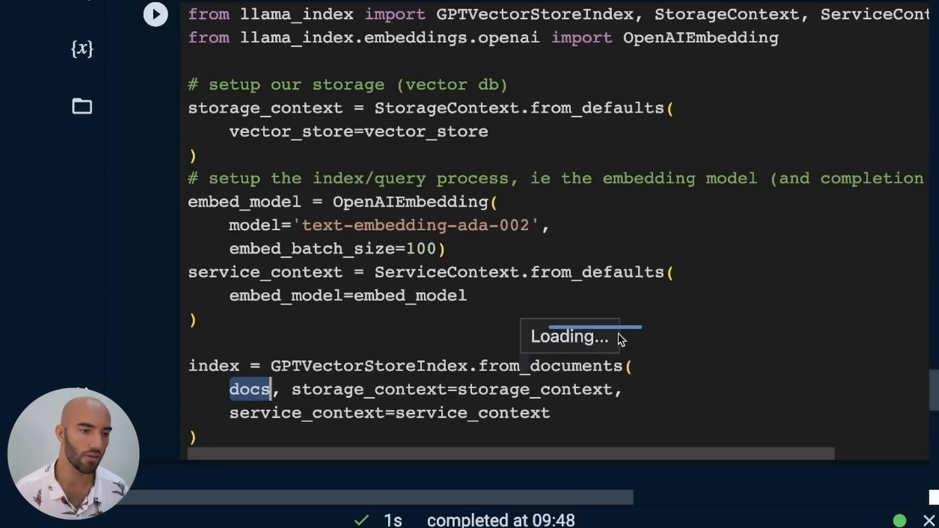
double_click(471, 413)
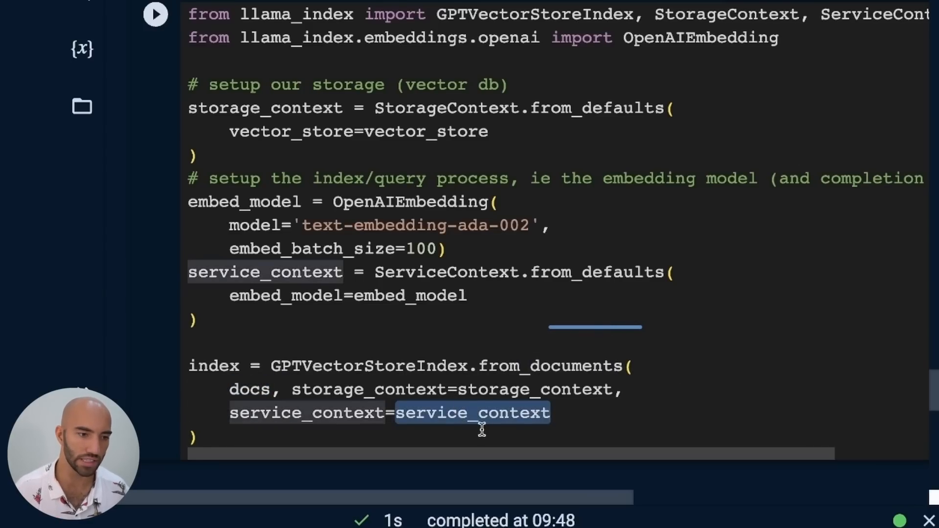
mouse_move(479, 422)
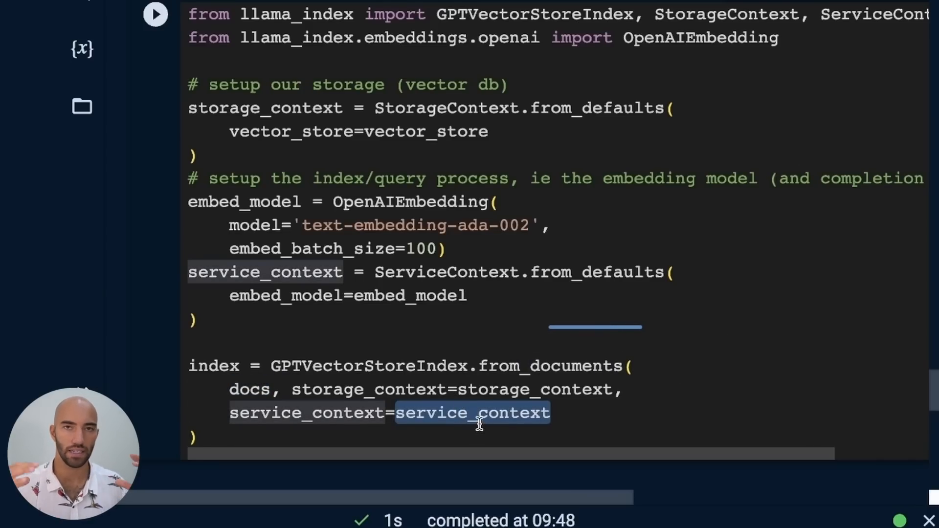
mouse_move(398, 354)
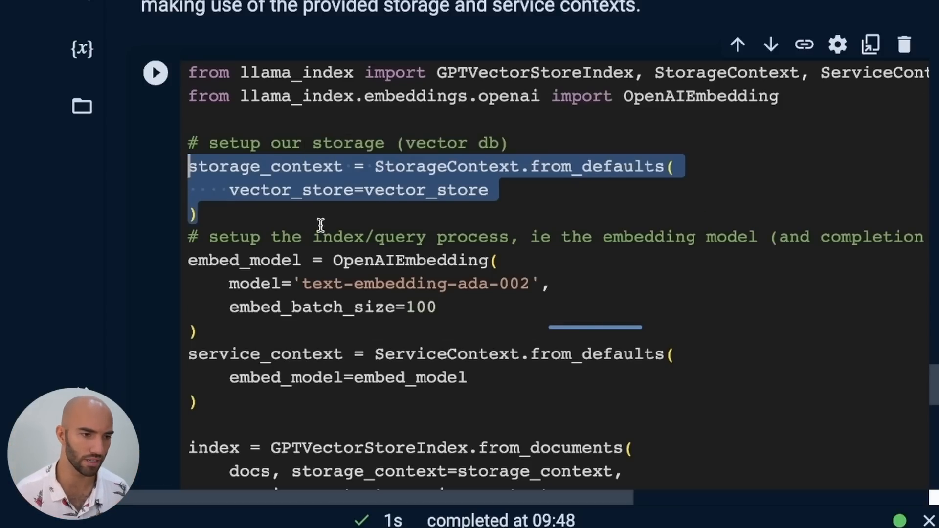
- Break the OpenAIEmbedding and ServiceContext.from_defaults setup onto separate lines
click(468, 166)
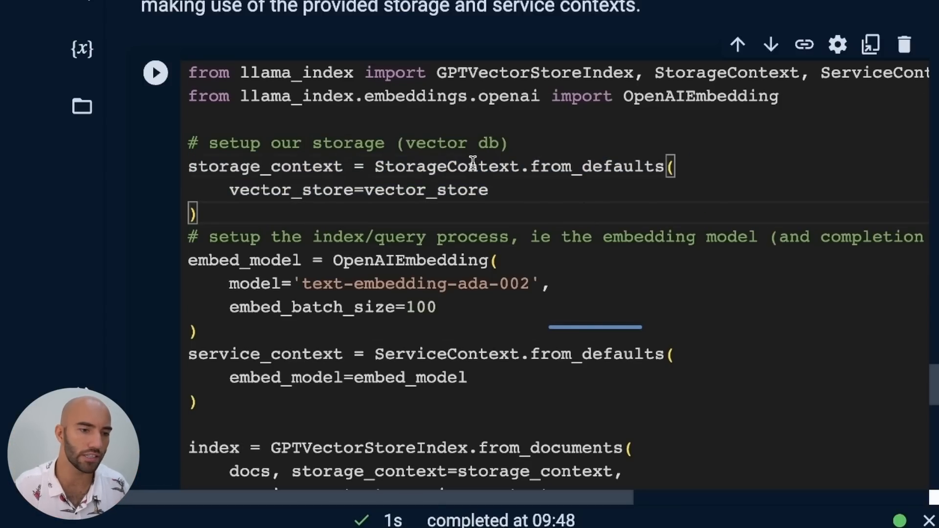
double_click(595, 166)
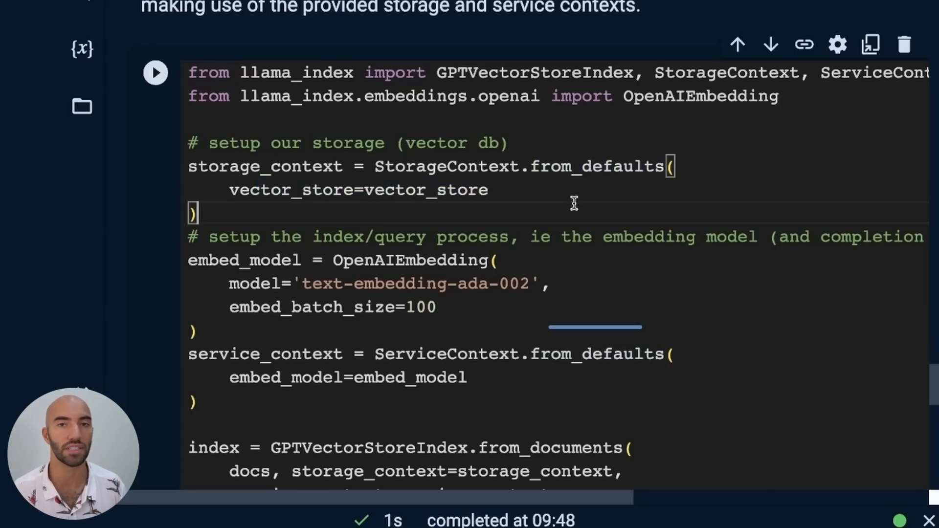
scroll(down, 3)
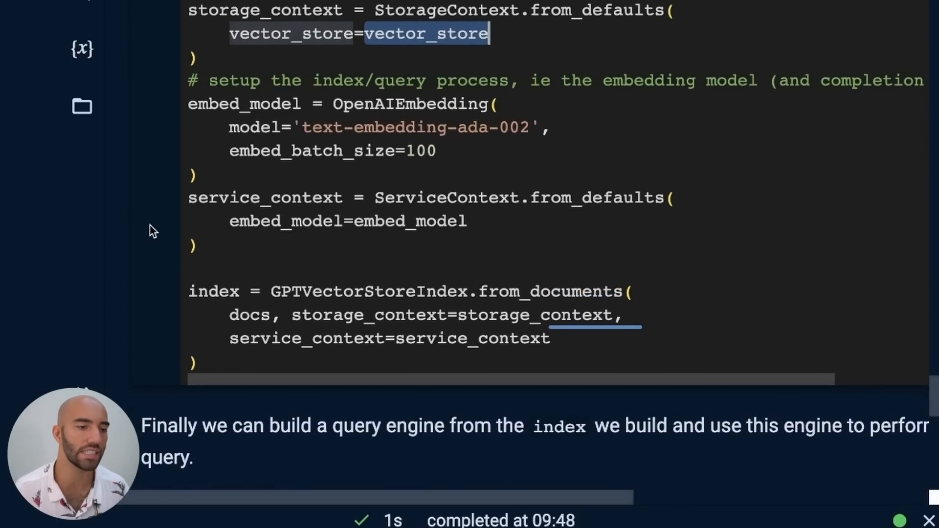
double_click(285, 221)
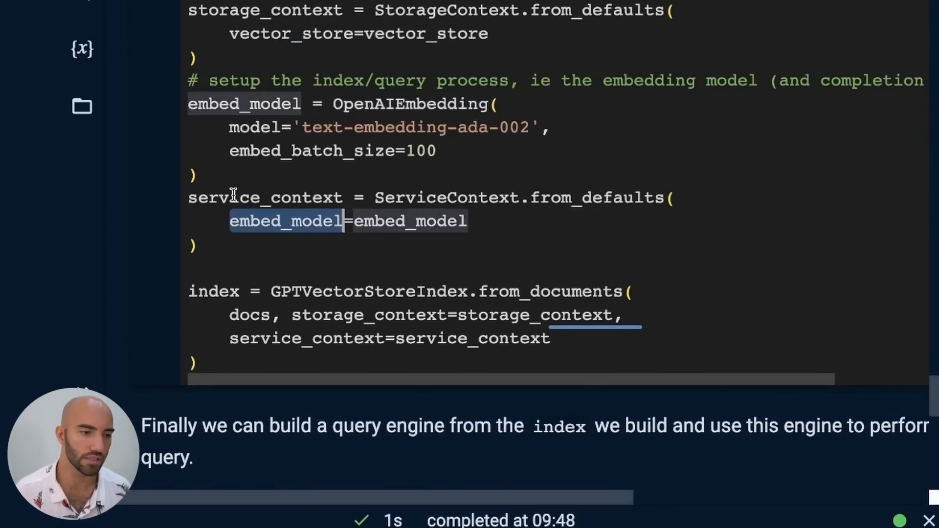
double_click(265, 198)
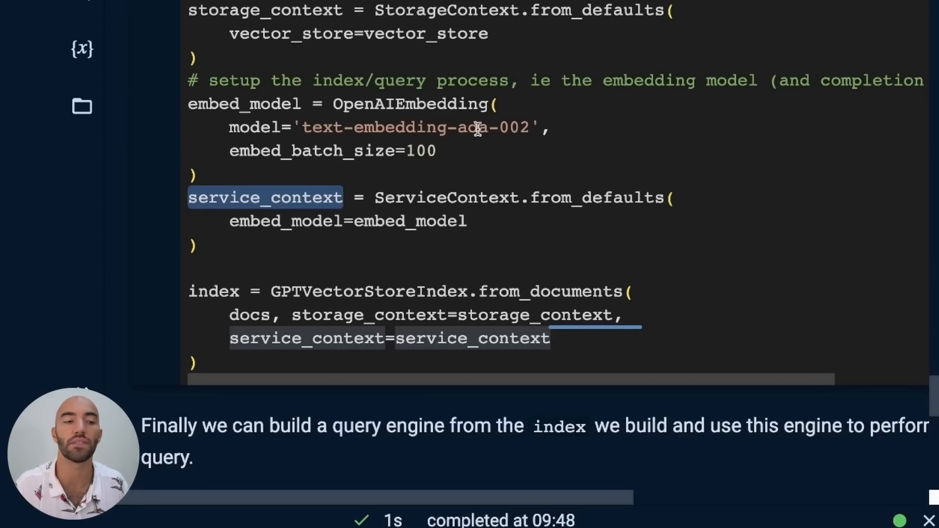
double_click(409, 103)
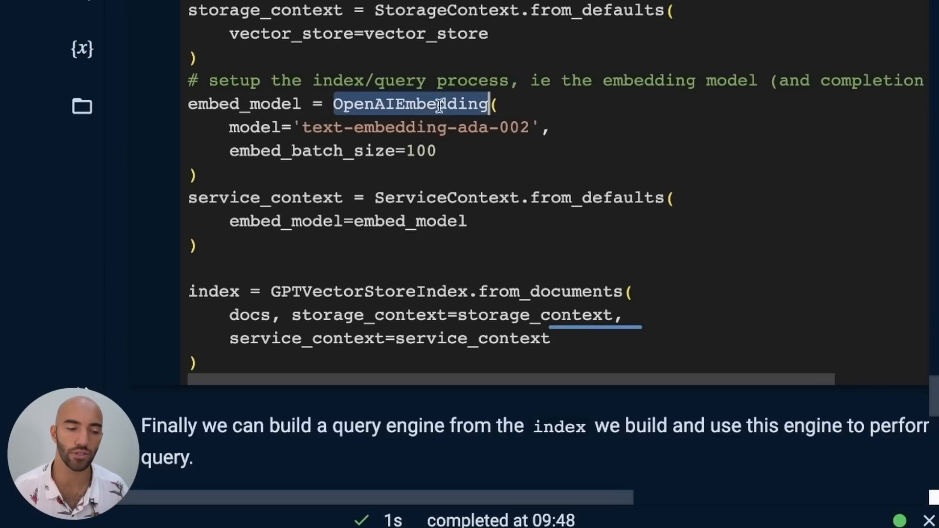
mouse_move(395, 135)
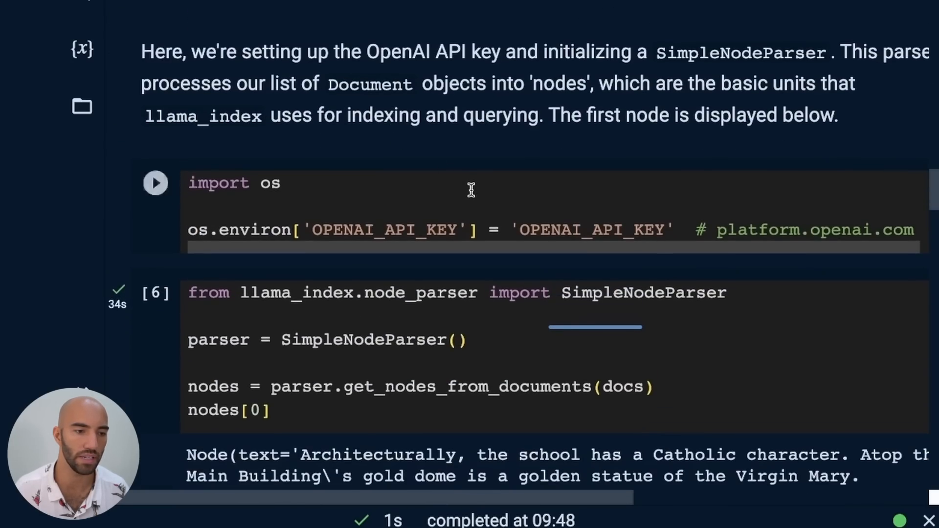
scroll(down, 3)
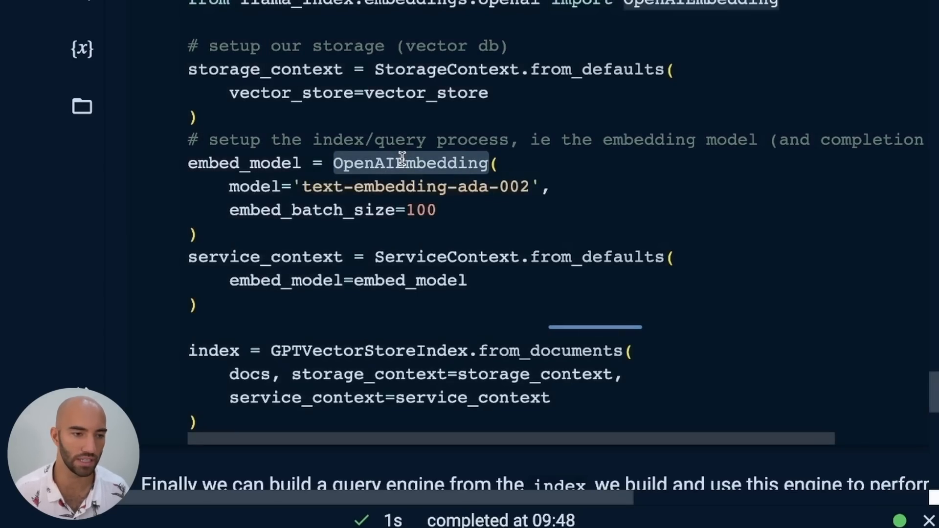
scroll(down, 3)
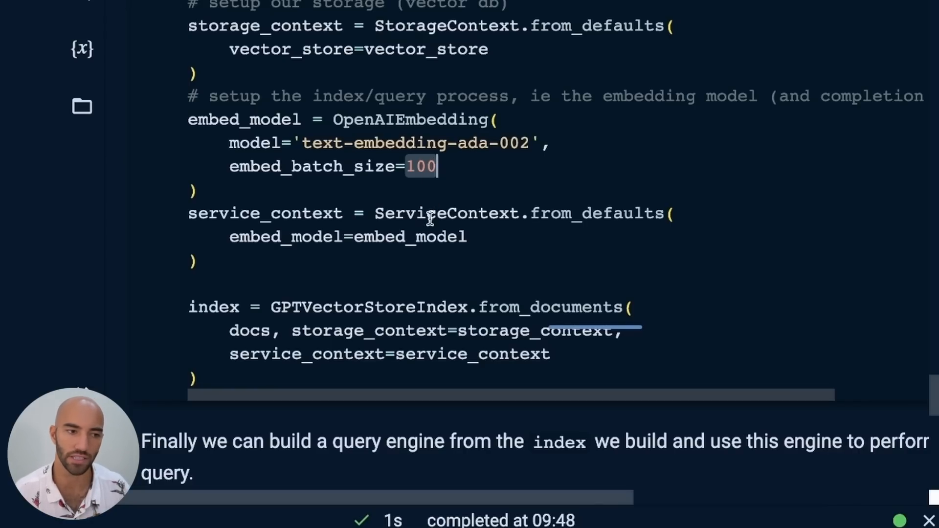
double_click(265, 25)
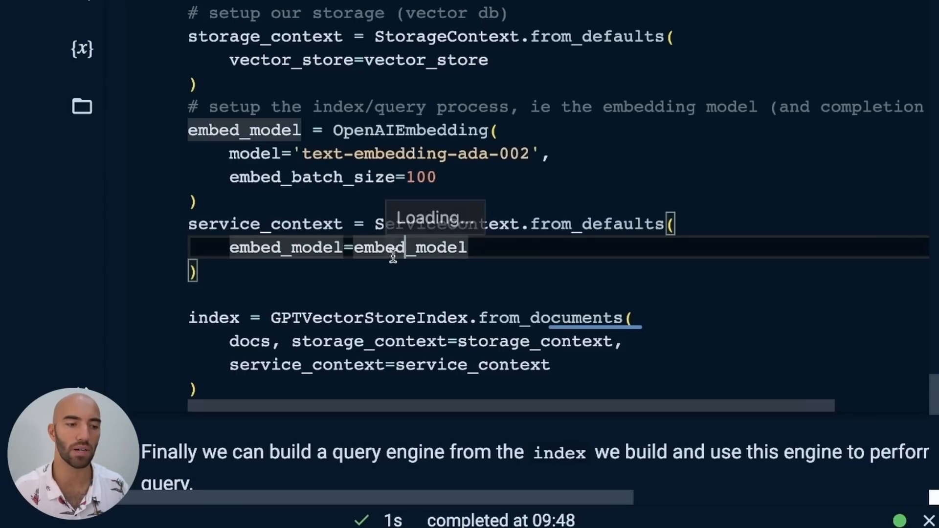
scroll(down, 3)
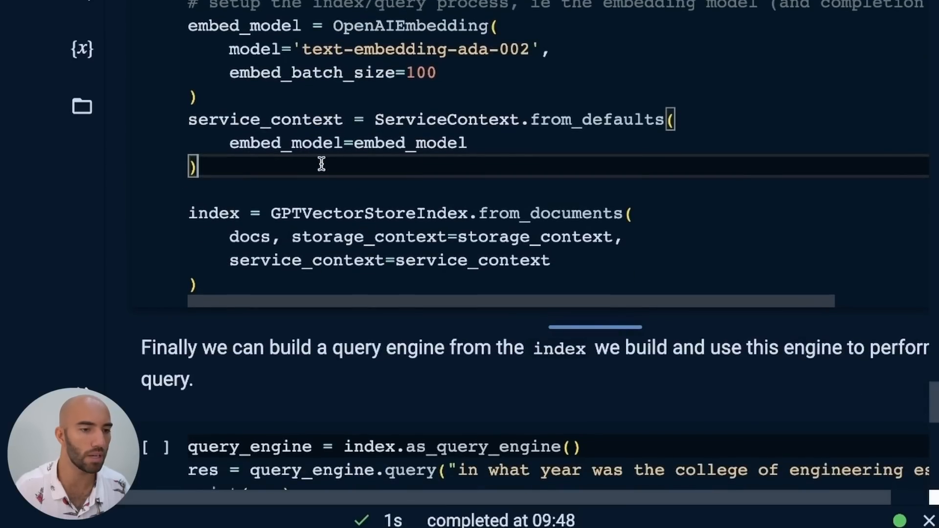
scroll(down, 3)
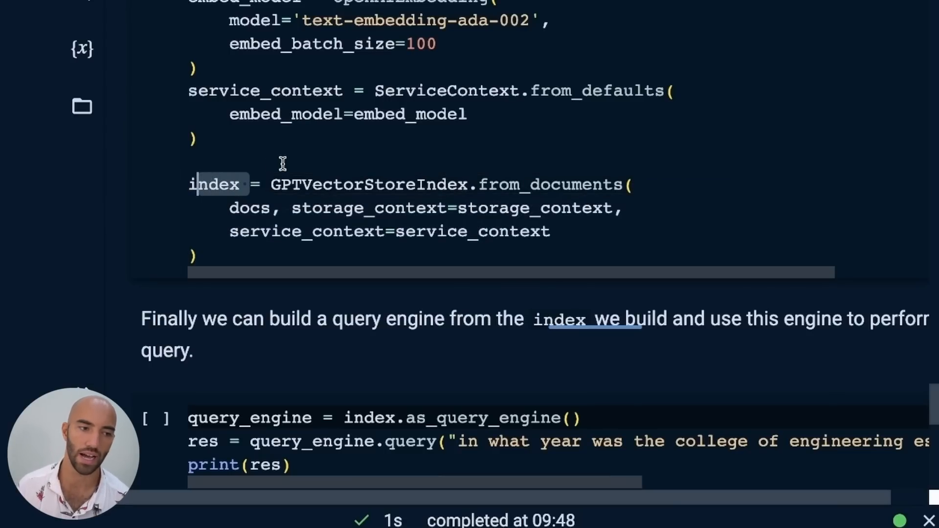
mouse_move(525, 144)
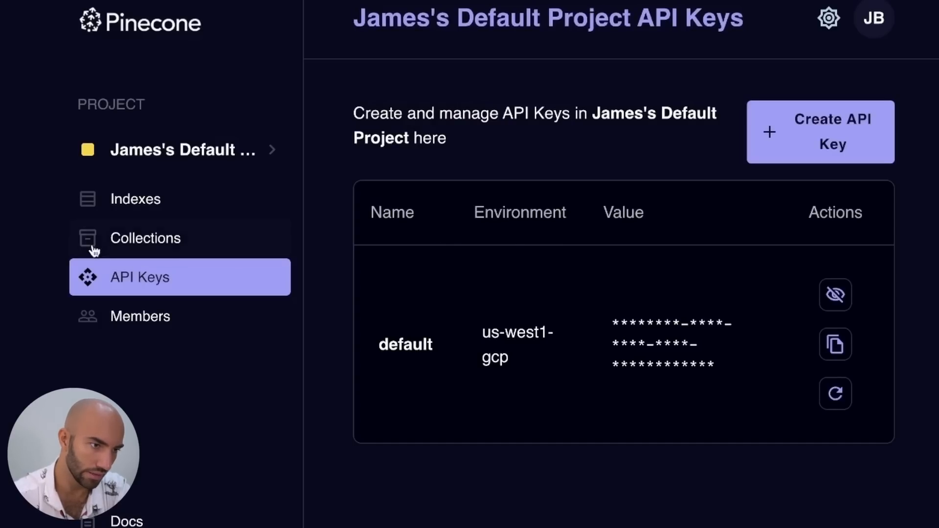
- View llama-index-intro's Index Info and refreshed metrics showing 4,341 vectors
click(135, 198)
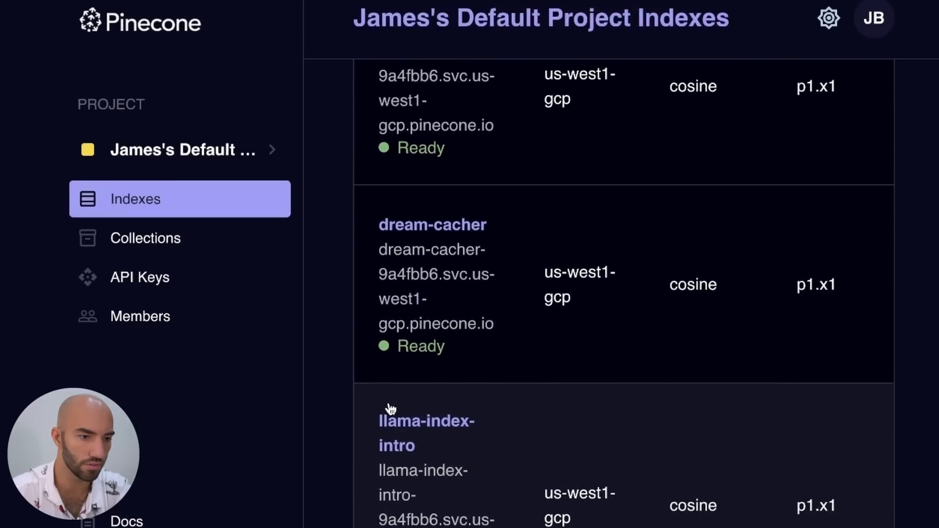
click(426, 433)
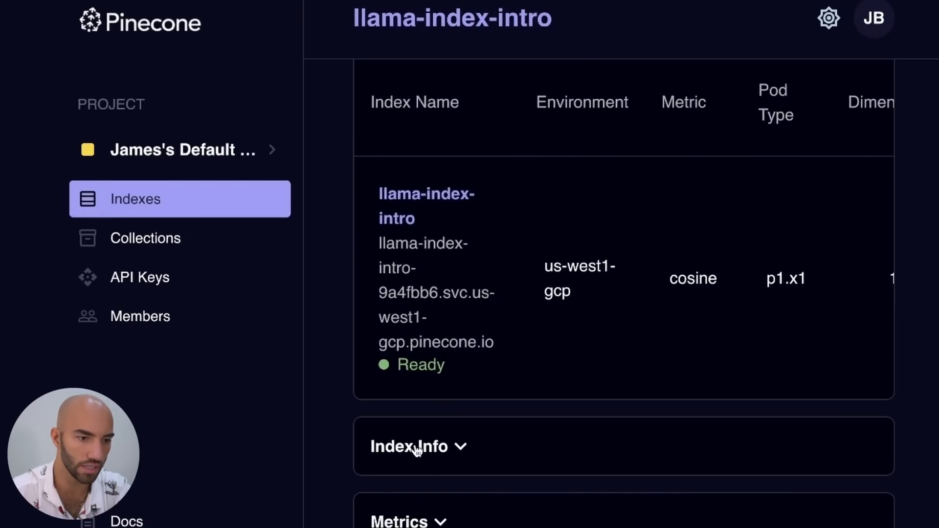
click(409, 446)
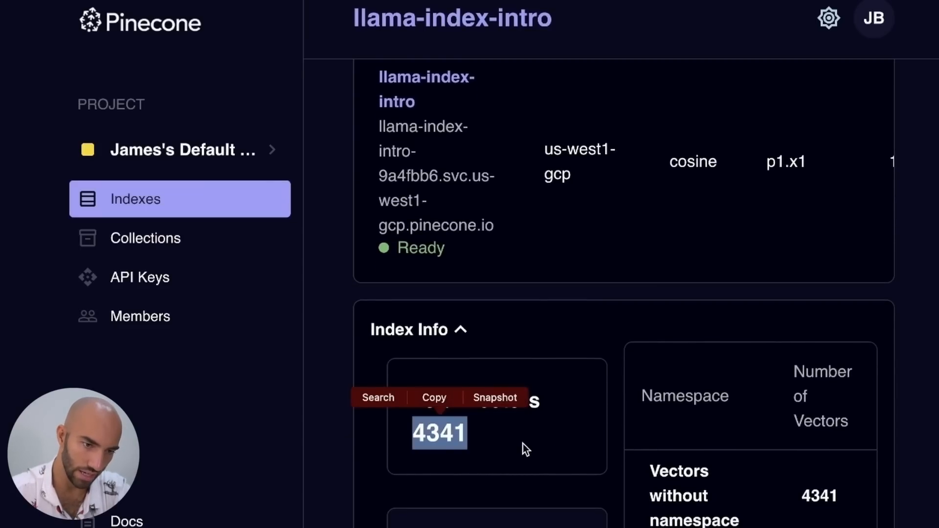
click(409, 329)
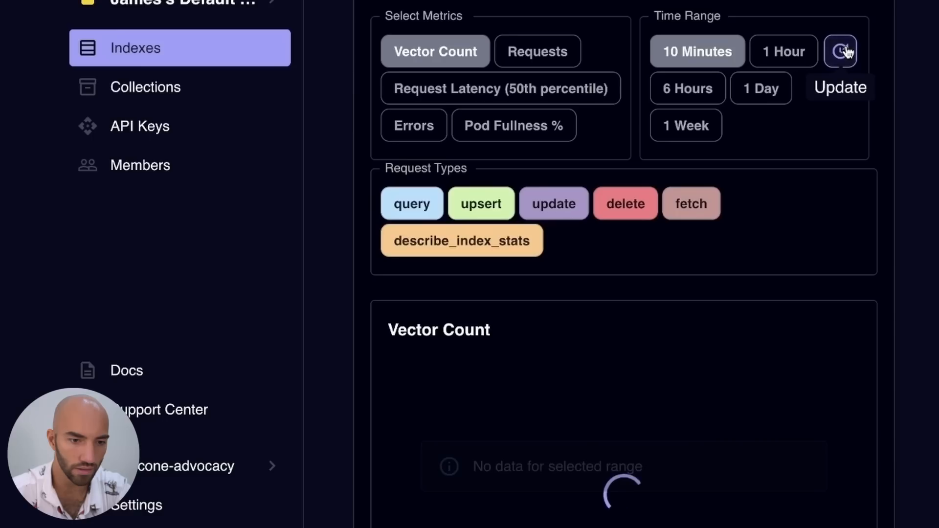
click(839, 51)
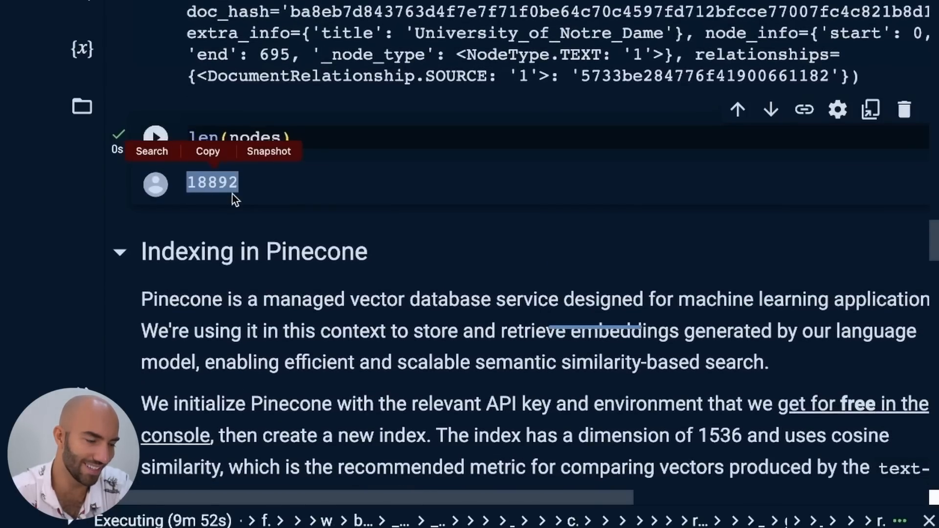
scroll(down, 3)
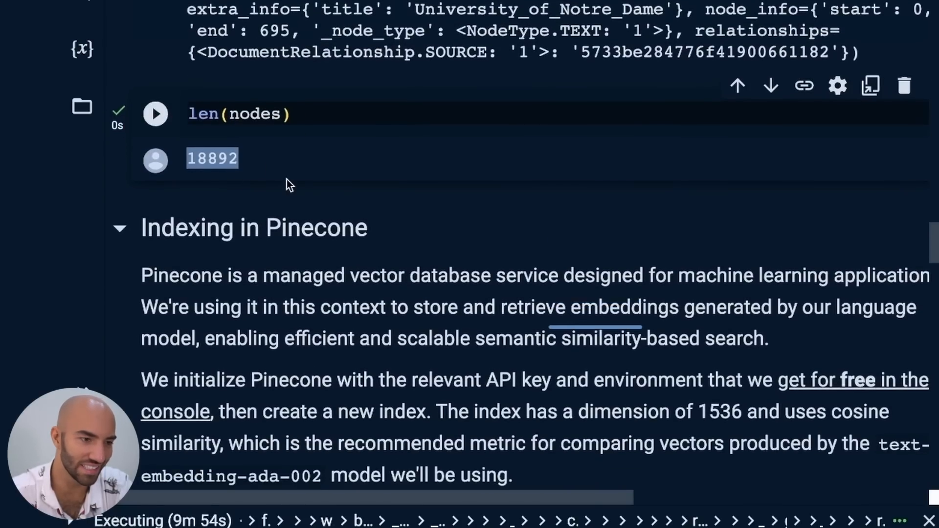
scroll(down, 3)
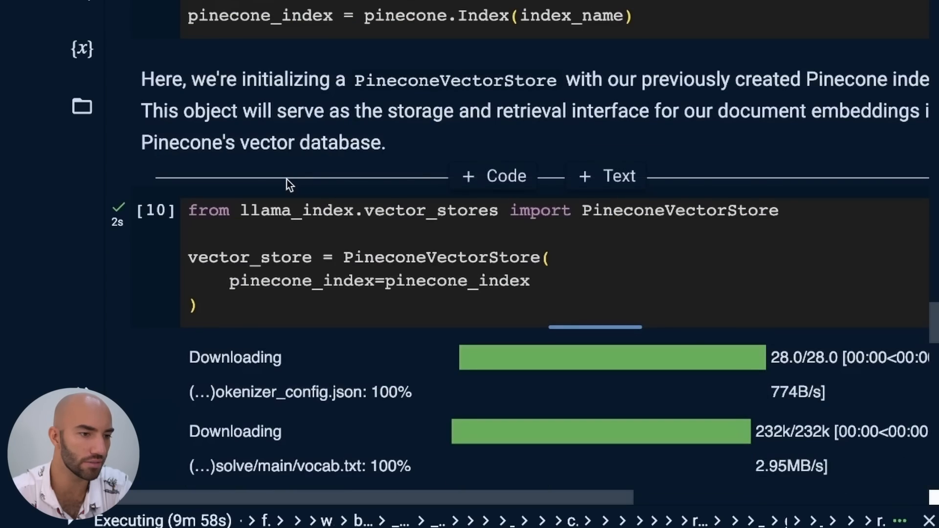
scroll(down, 3)
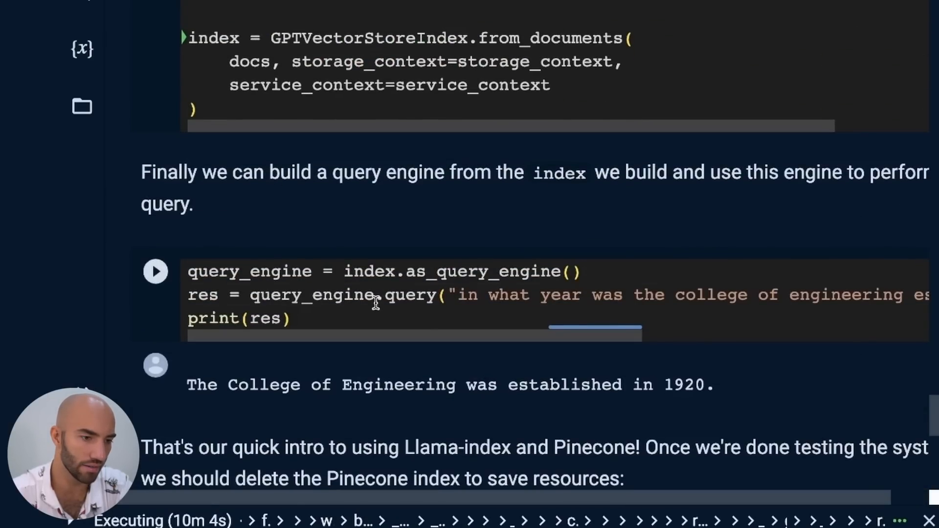
scroll(down, 3)
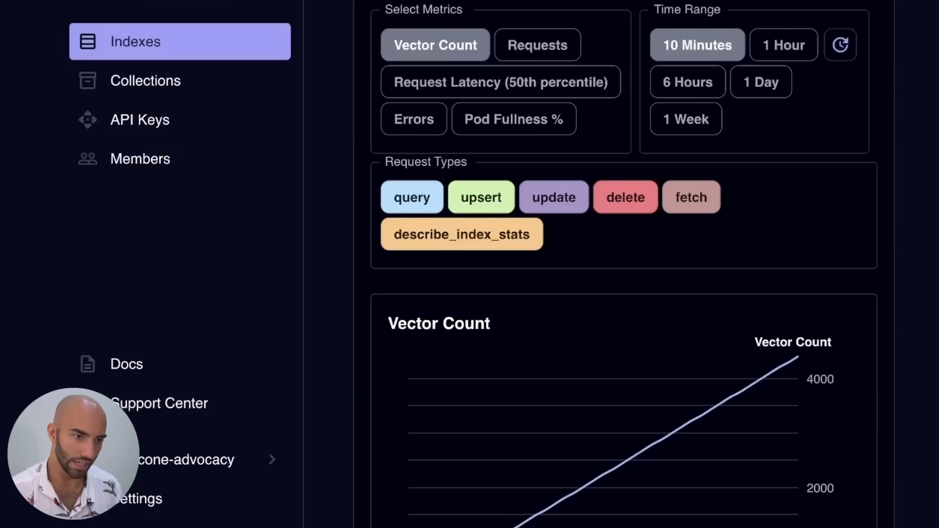
scroll(down, 3)
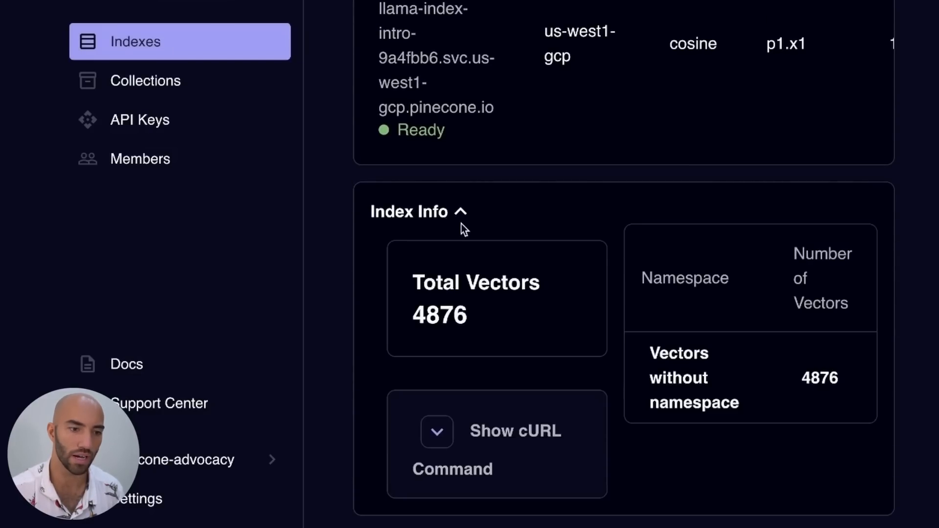
scroll(down, 3)
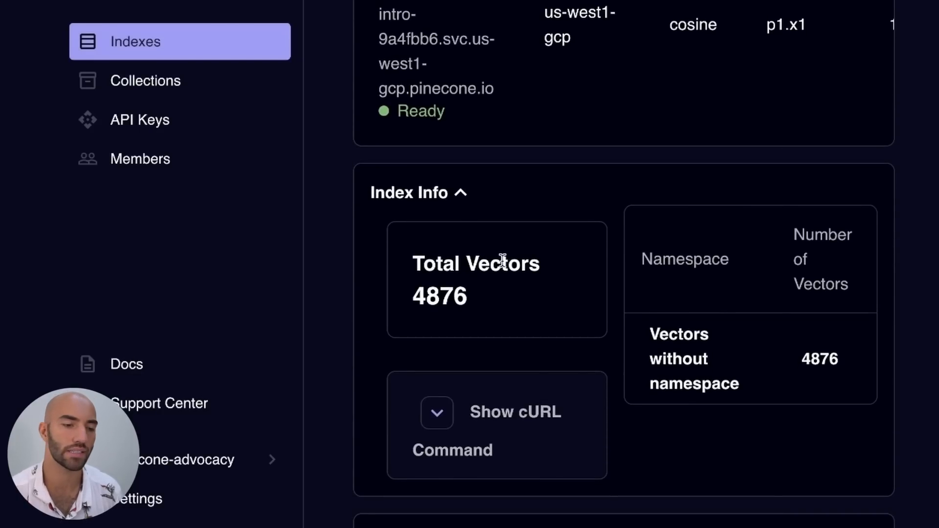
scroll(down, 3)
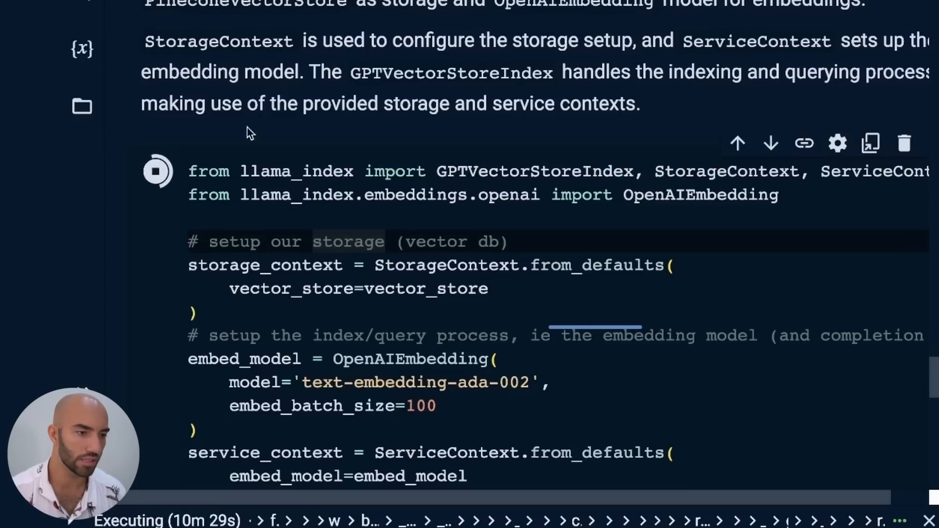
- Scroll through the KeyboardInterrupt traceback left under the interrupted indexing cell
scroll(down, 3)
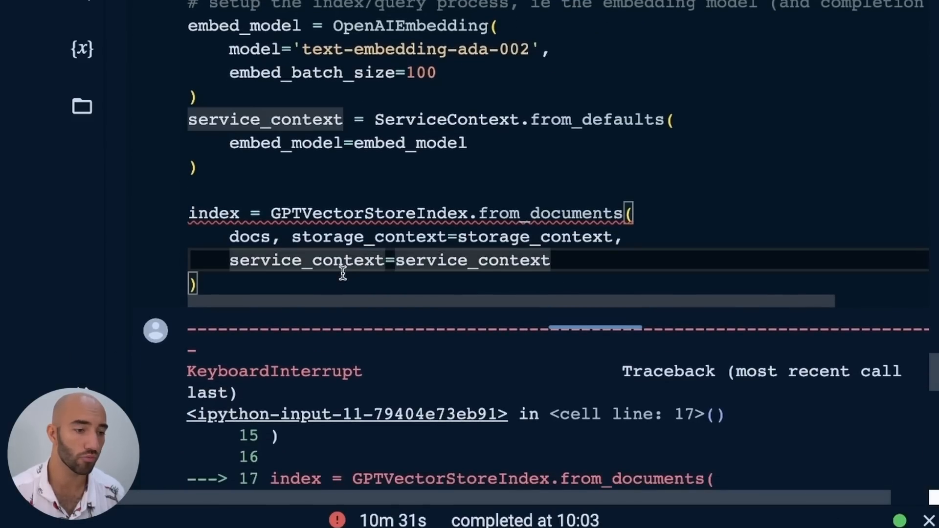
scroll(down, 3)
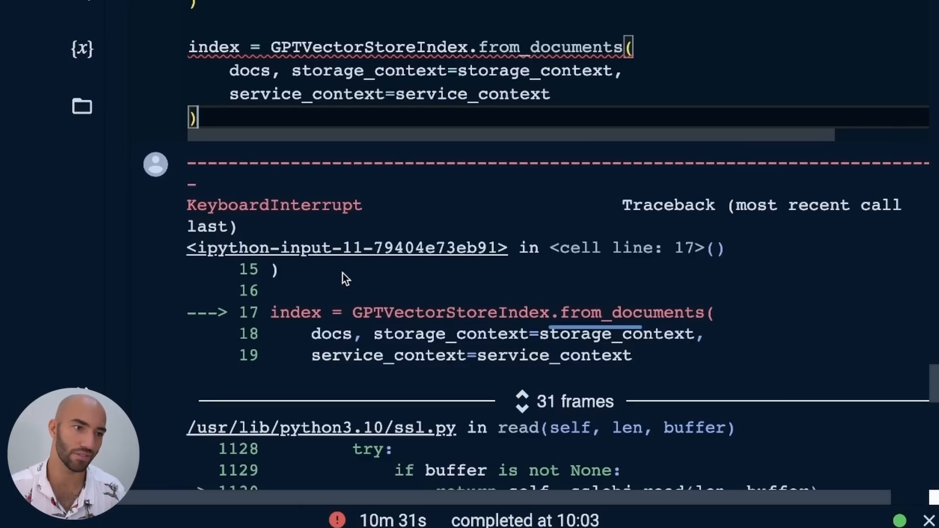
scroll(down, 3)
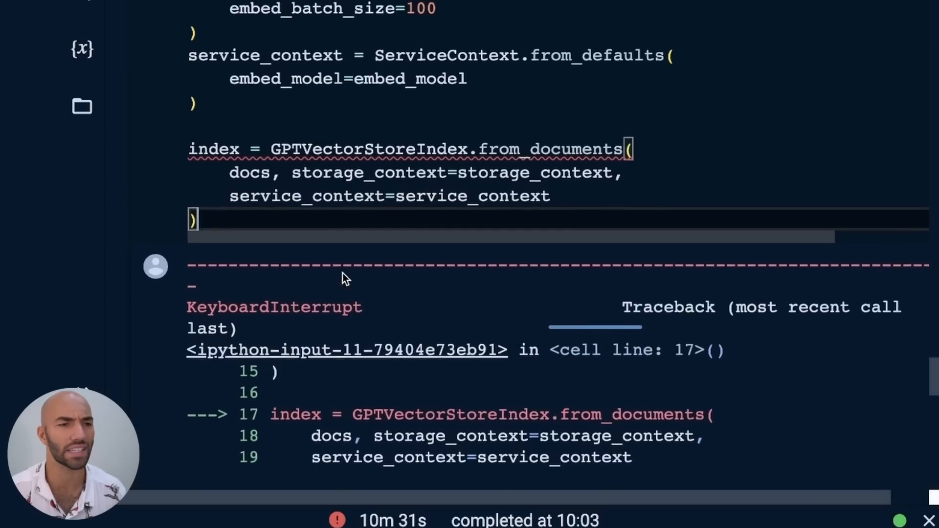
scroll(down, 3)
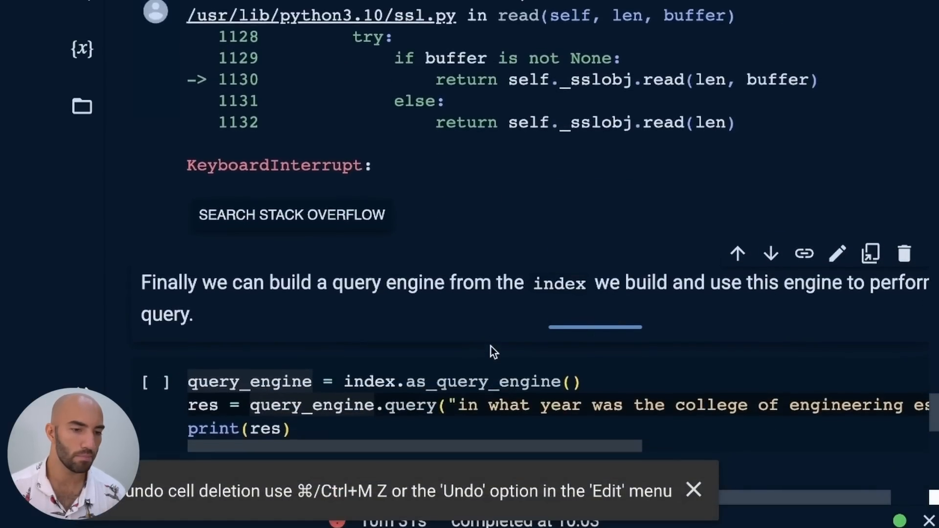
click(156, 189)
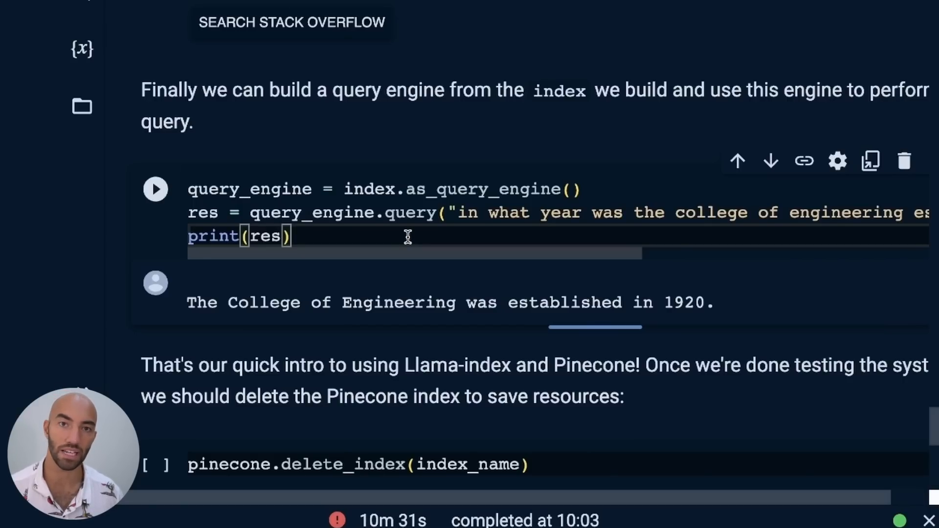
scroll(down, 3)
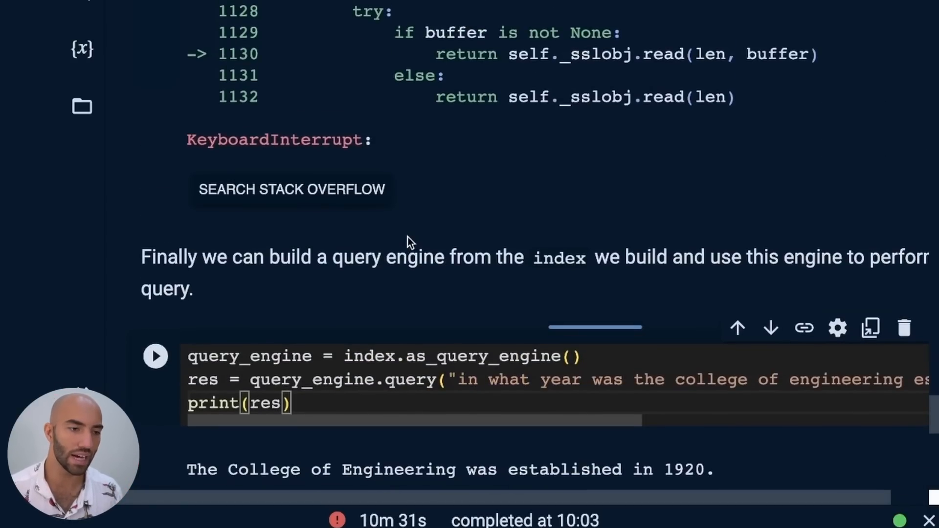
scroll(down, 3)
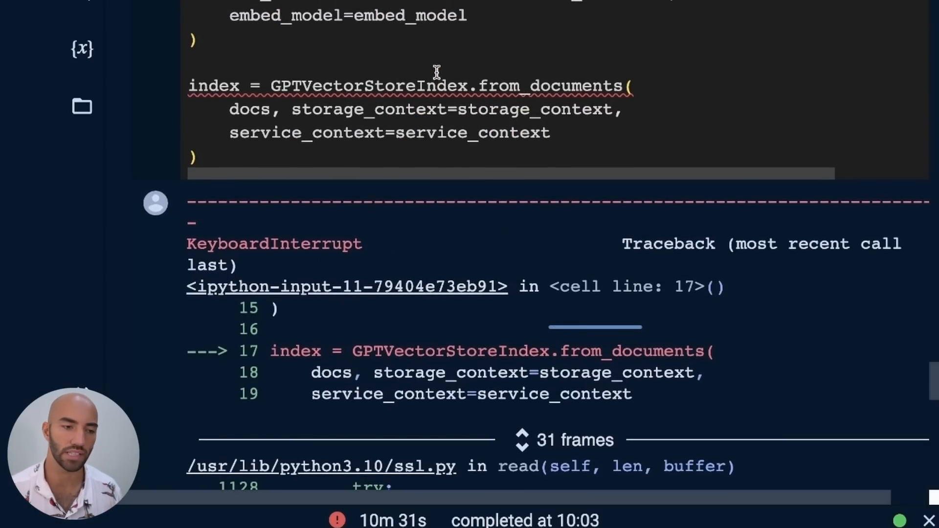
scroll(down, 3)
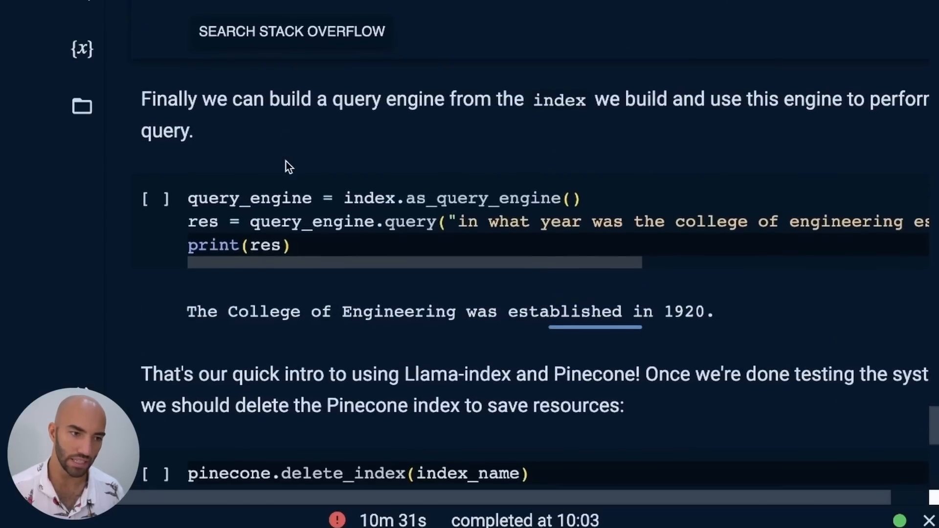
click(383, 244)
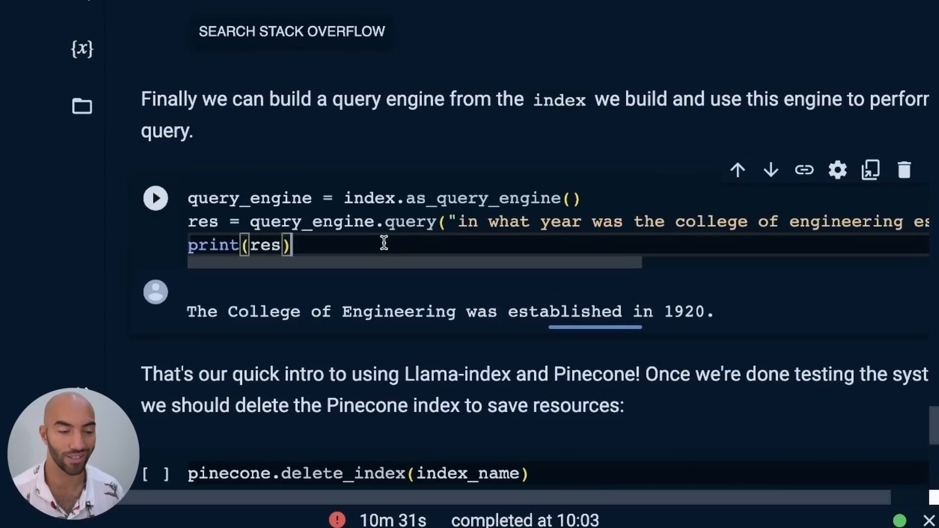
mouse_move(429, 247)
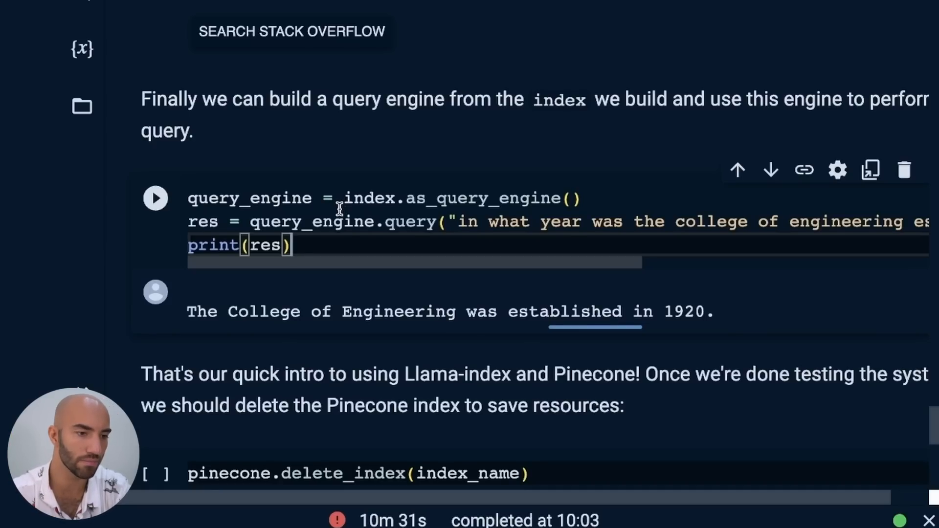
double_click(369, 199)
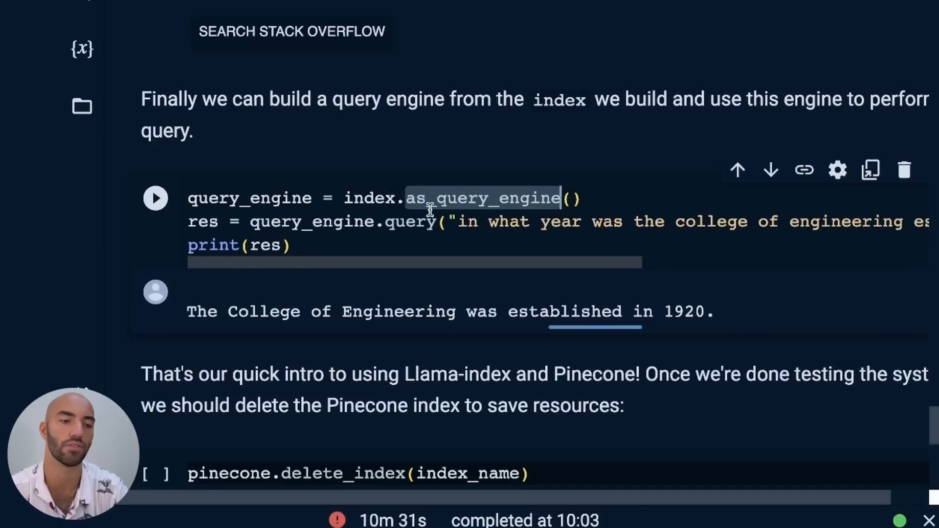
mouse_move(410, 222)
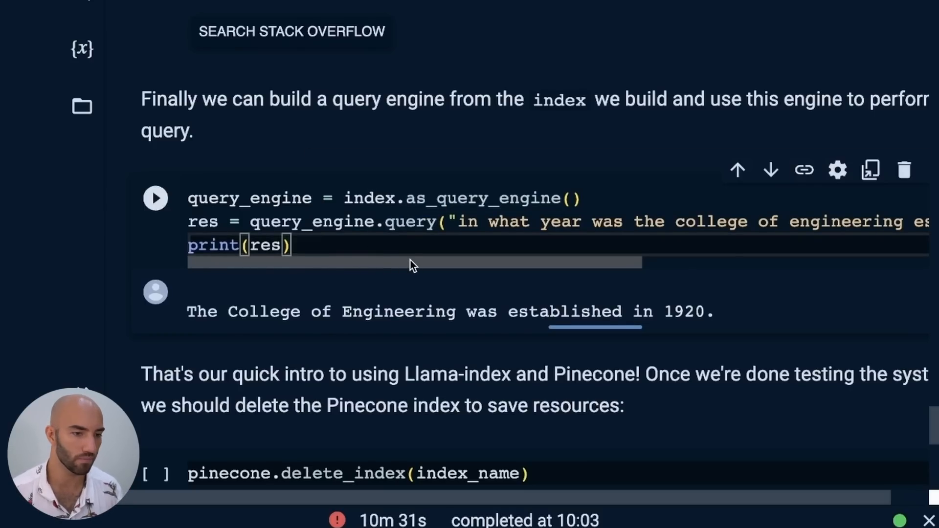
double_click(311, 222)
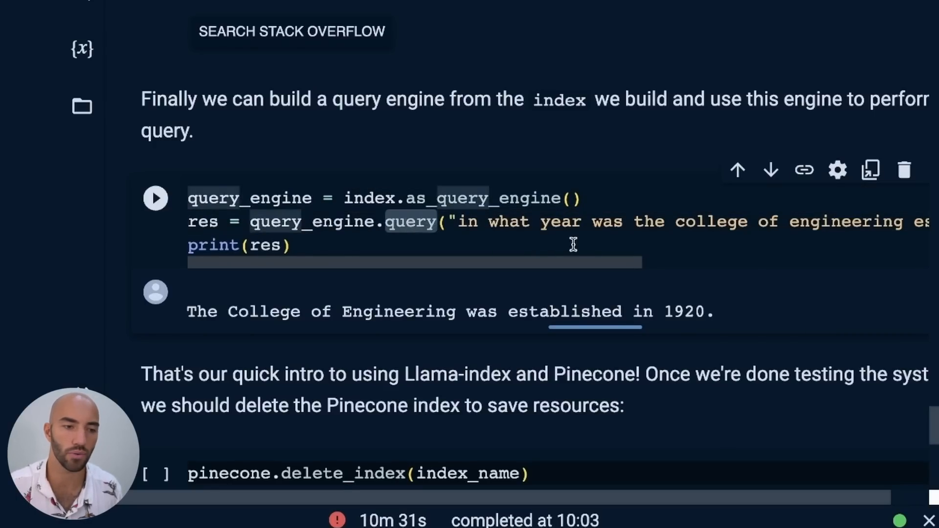
scroll(right, 3)
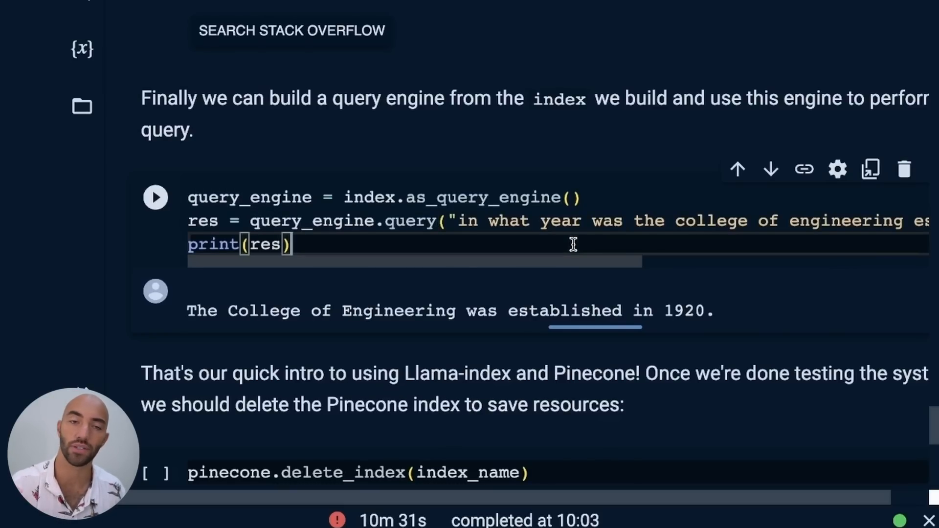
- Rerun the query cell, hitting a NameError for 'index', and scroll to the GPTVectorStoreIndex cell
click(155, 197)
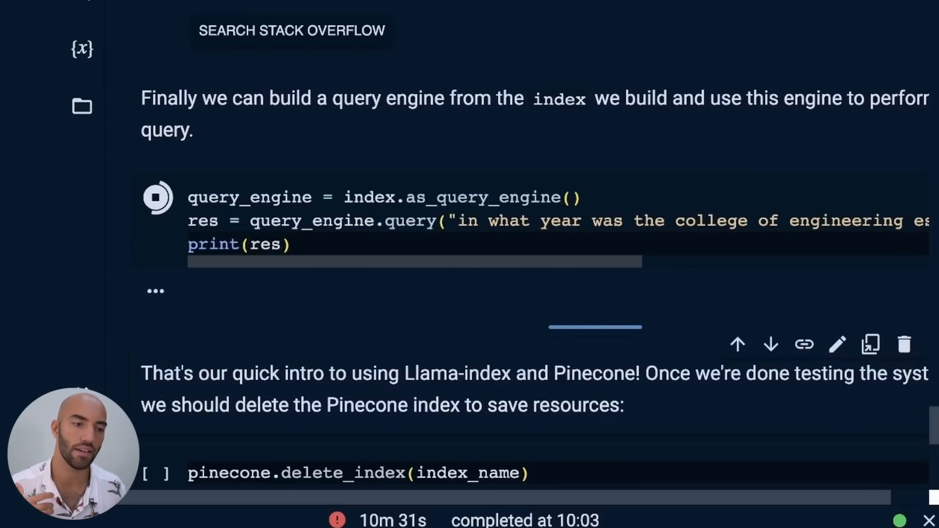
click(156, 197)
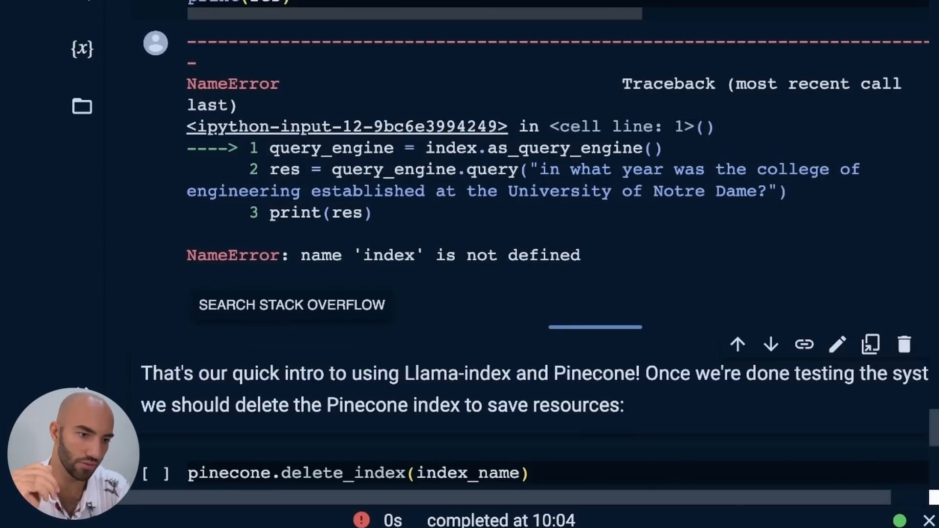
scroll(down, 3)
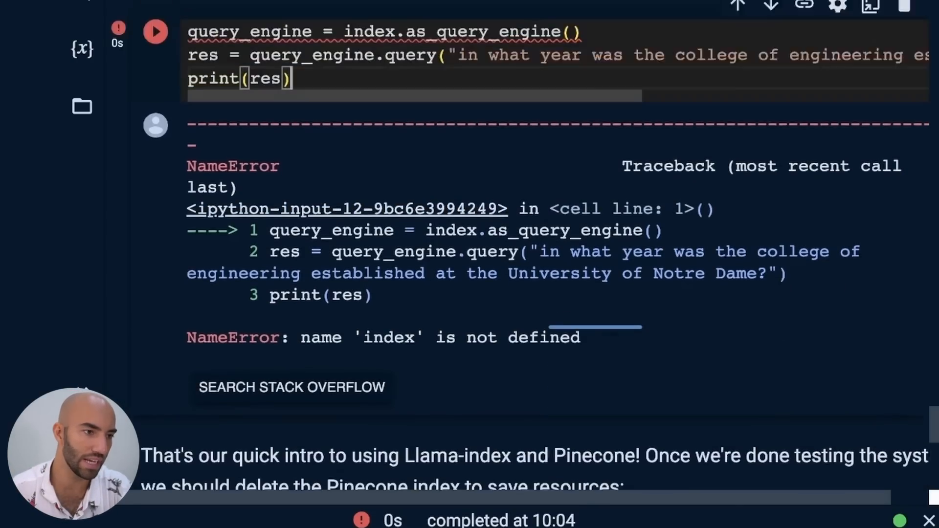
scroll(down, 3)
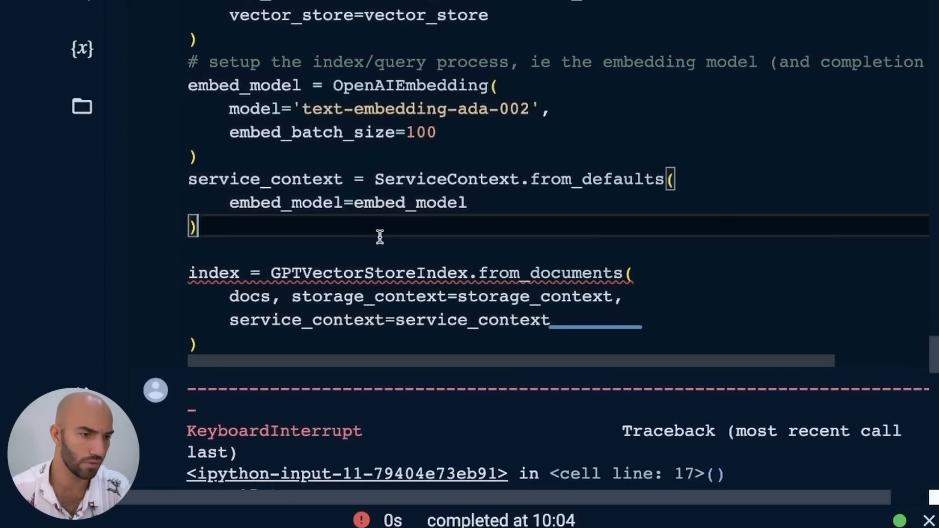
scroll(down, 3)
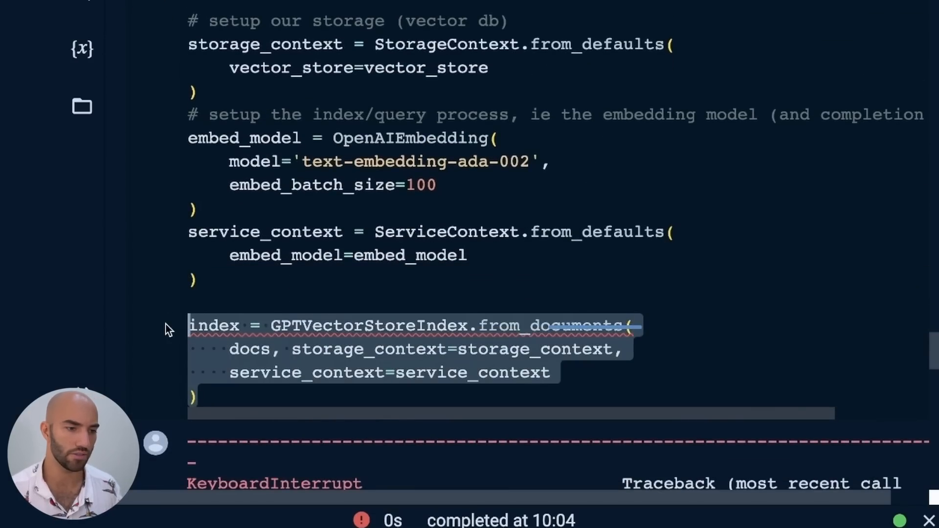
scroll(down, 3)
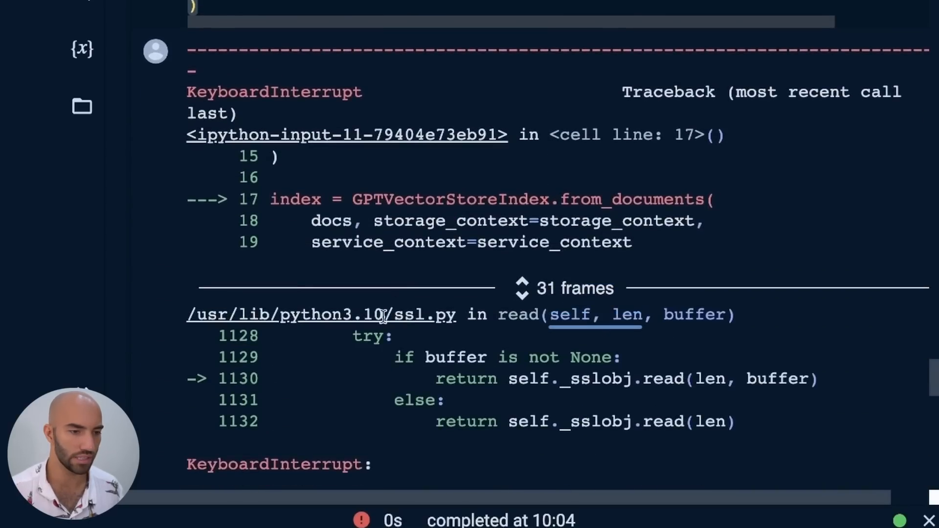
scroll(down, 3)
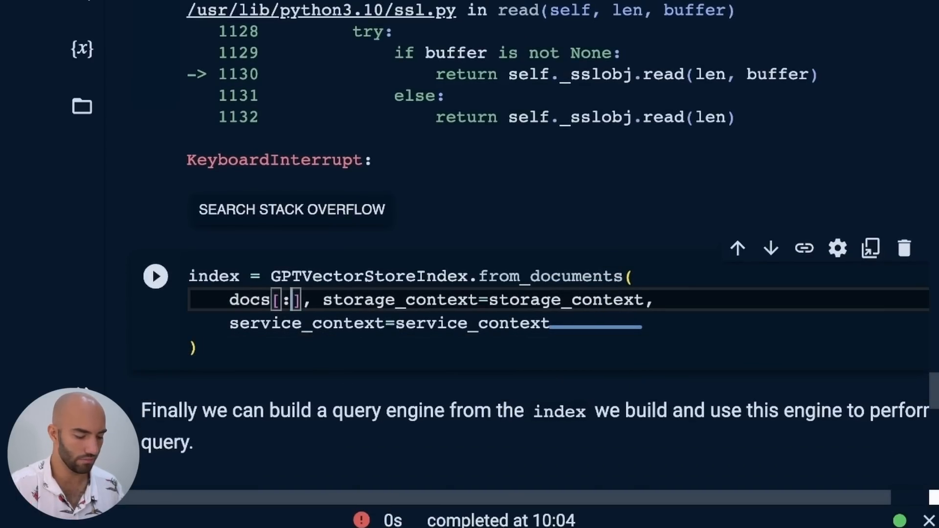
- Slice docs to docs[:100], rebuild the index in about ten seconds, and rerun the query
text(100)
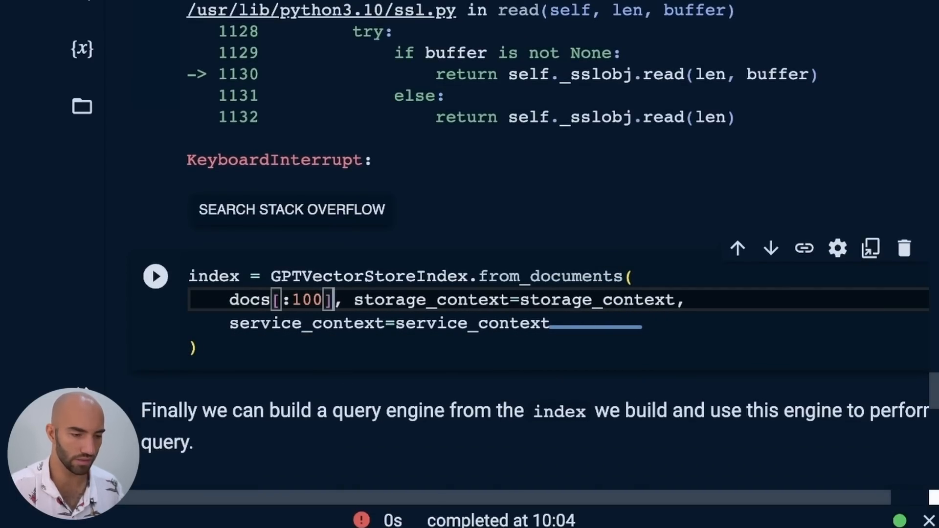
click(156, 276)
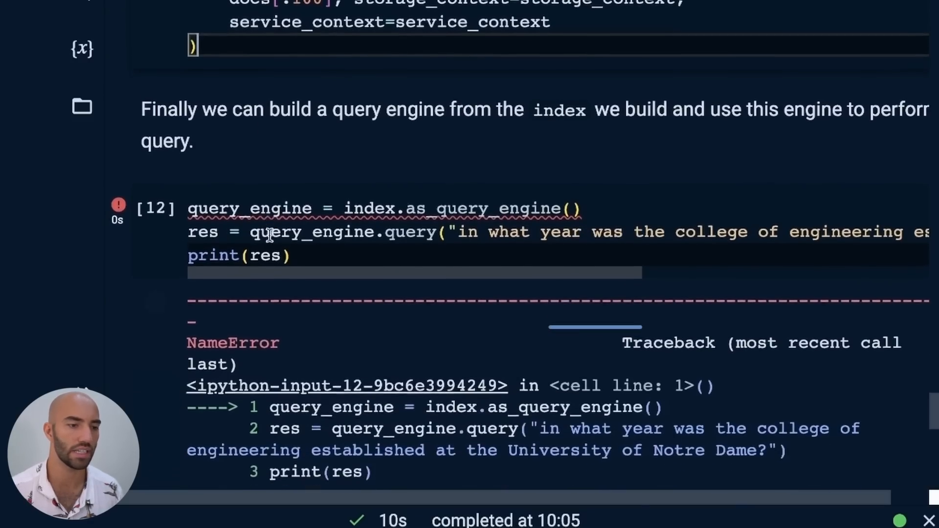
scroll(down, 3)
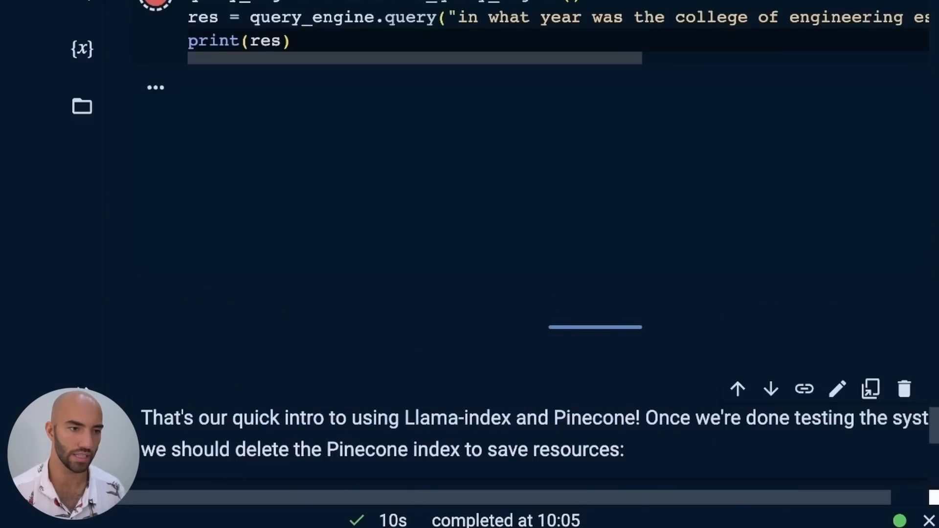
scroll(down, 3)
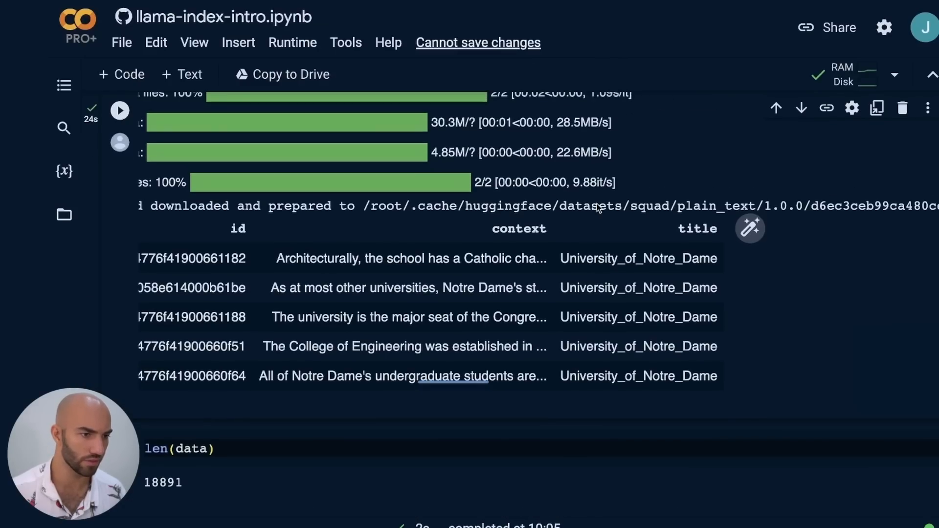
- Run data.iloc[3]['context'] in a new cell, showing the passage that gives 1920 for the College of Engineering
scroll(down, 3)
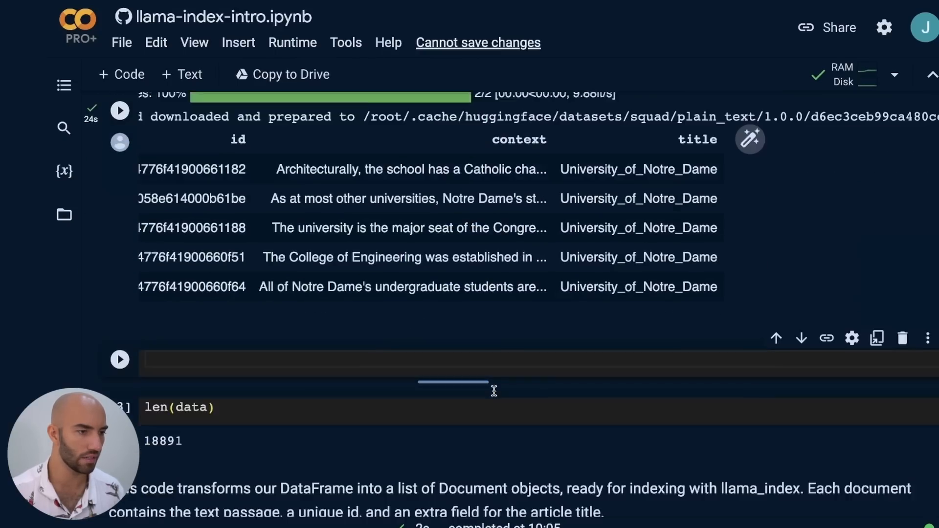
text(data.)
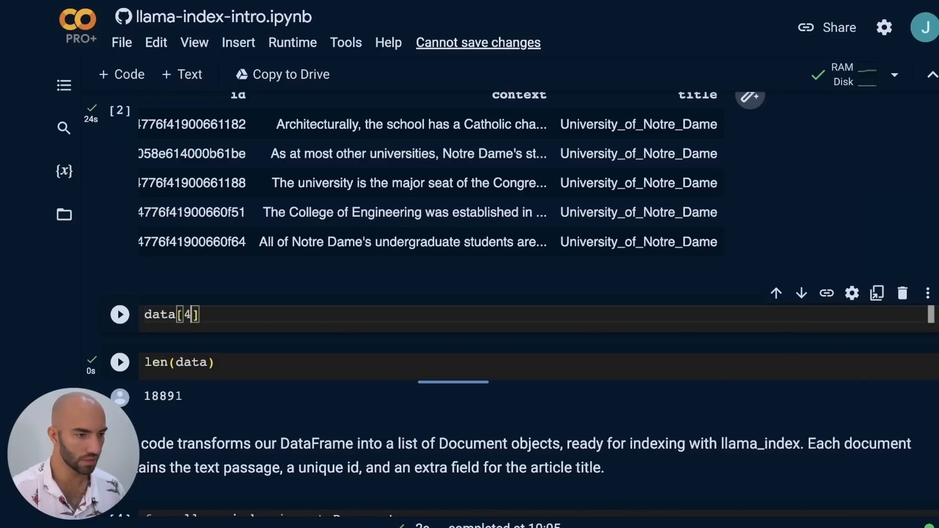
click(119, 314)
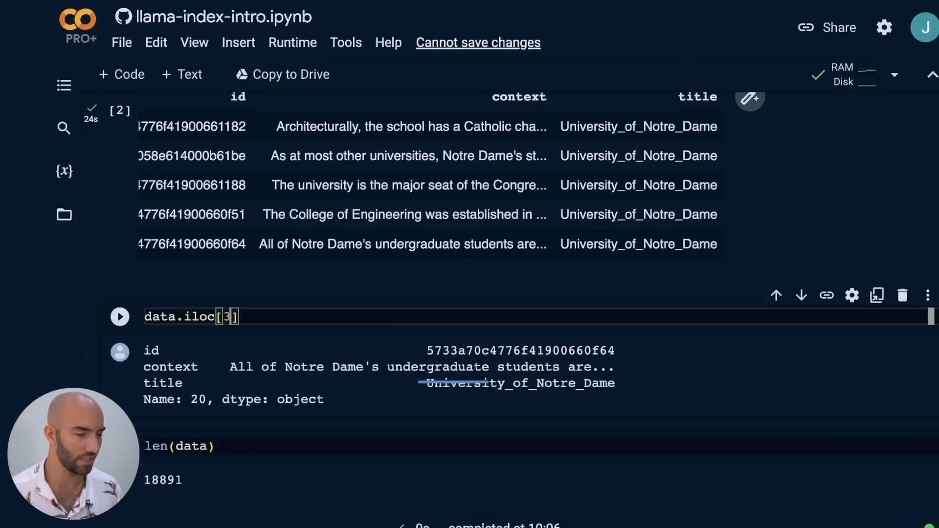
click(119, 316)
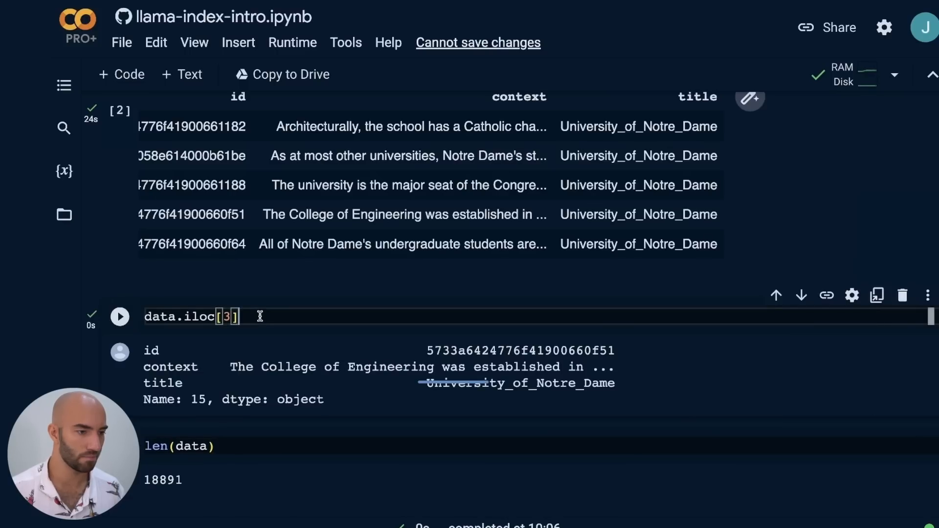
text([''])
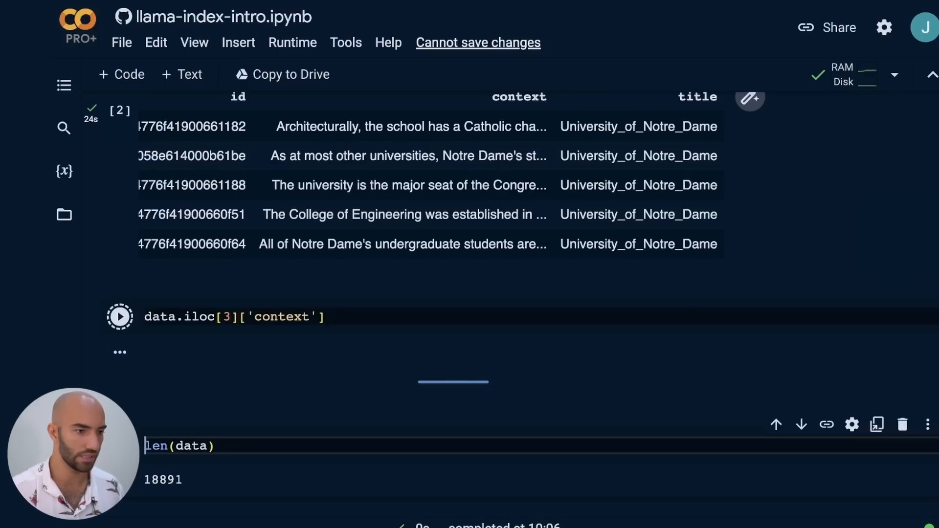
click(119, 317)
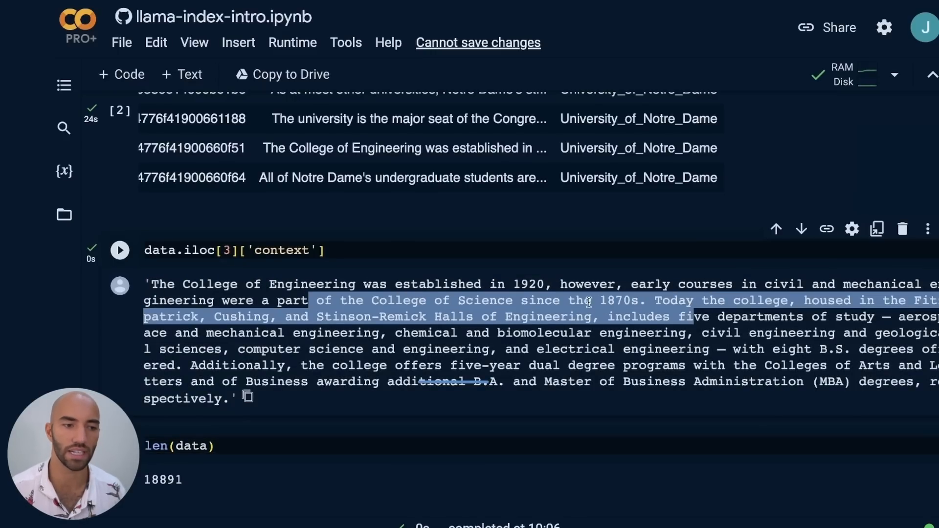
scroll(down, 3)
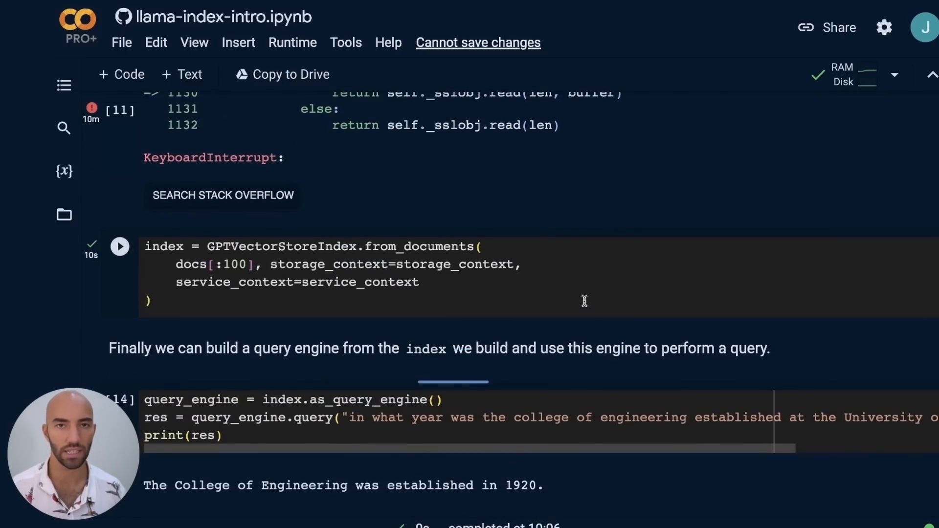
scroll(down, 3)
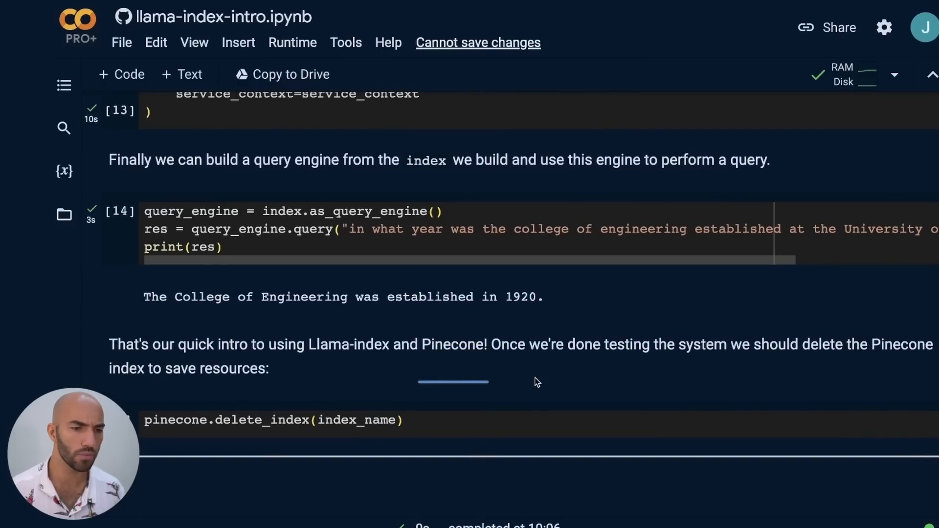
mouse_move(459, 384)
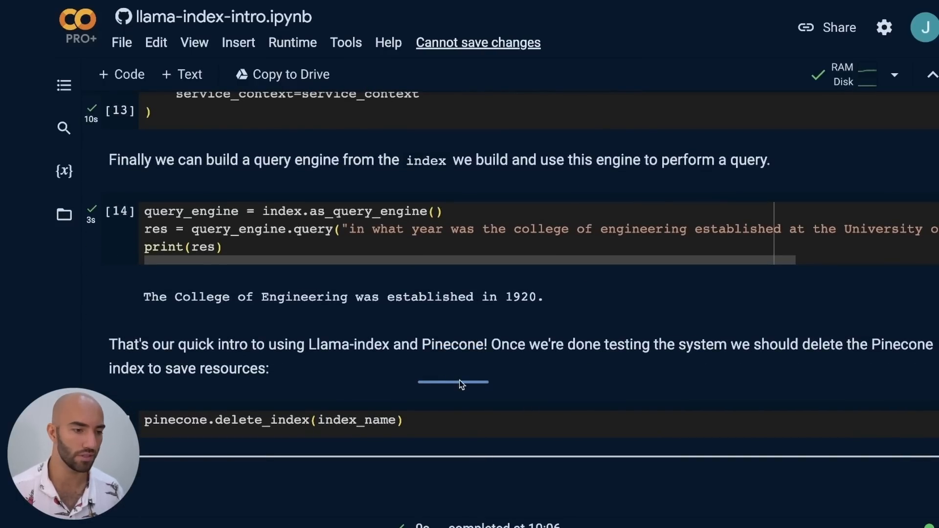